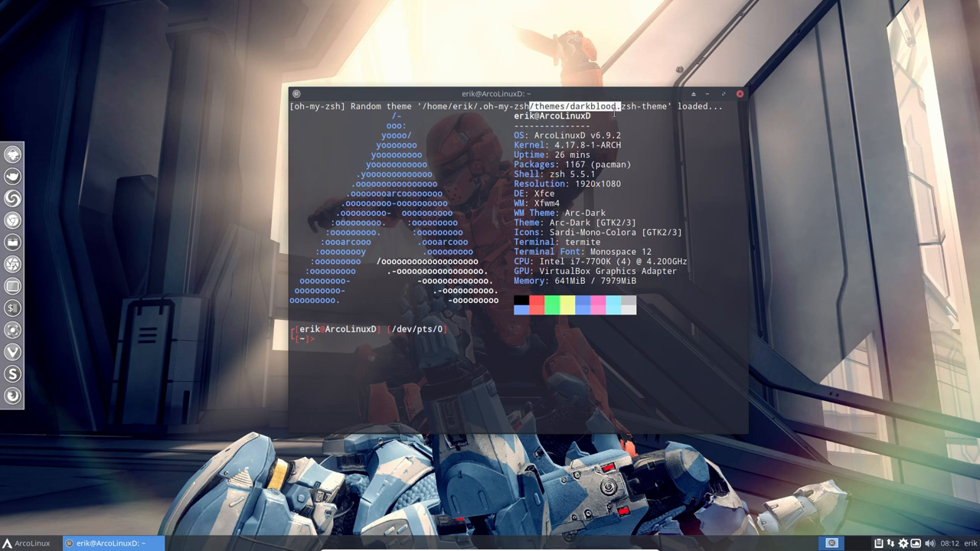
- Start a command in the Termite terminal before closing it
{"action": "type", "text": "dmes"}
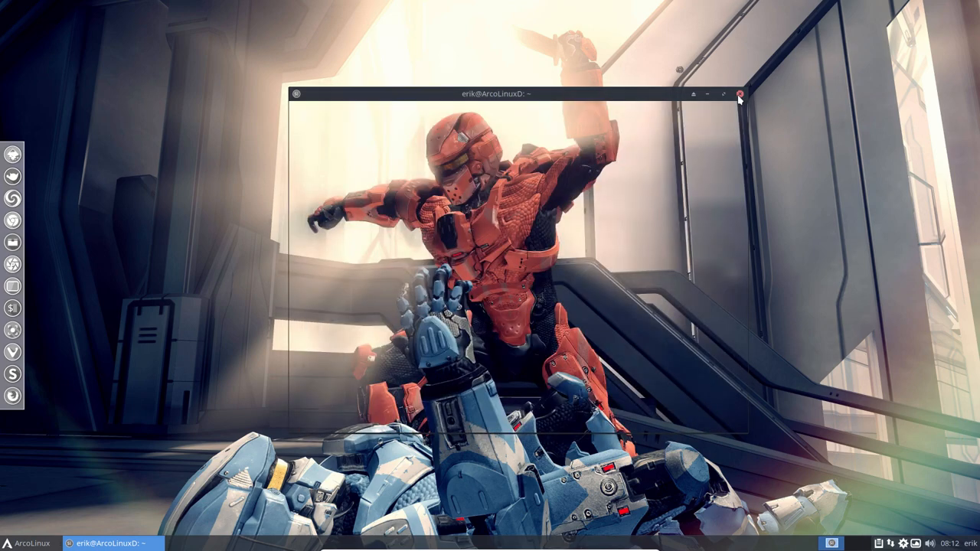
{"action": "left_click", "coordinate": [740, 95]}
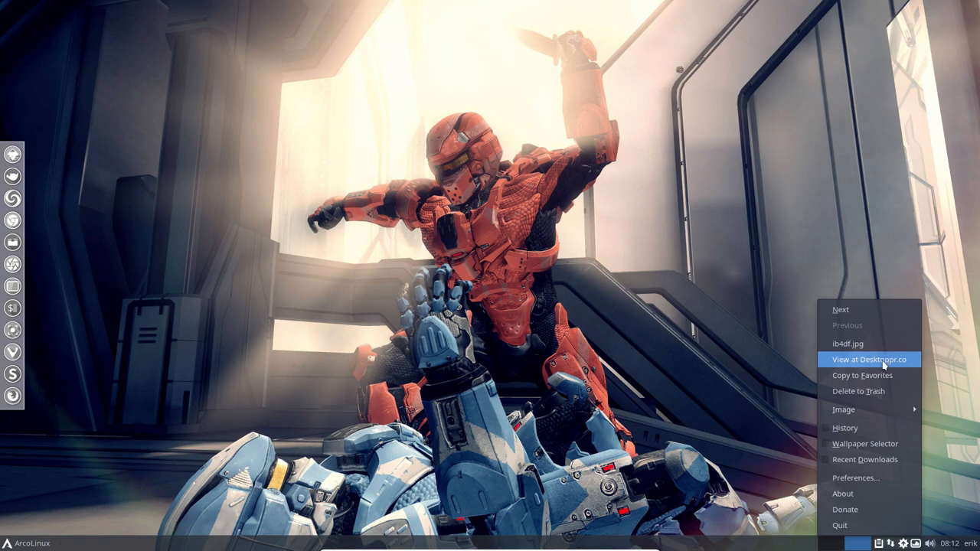
{"action": "left_click", "coordinate": [840, 310]}
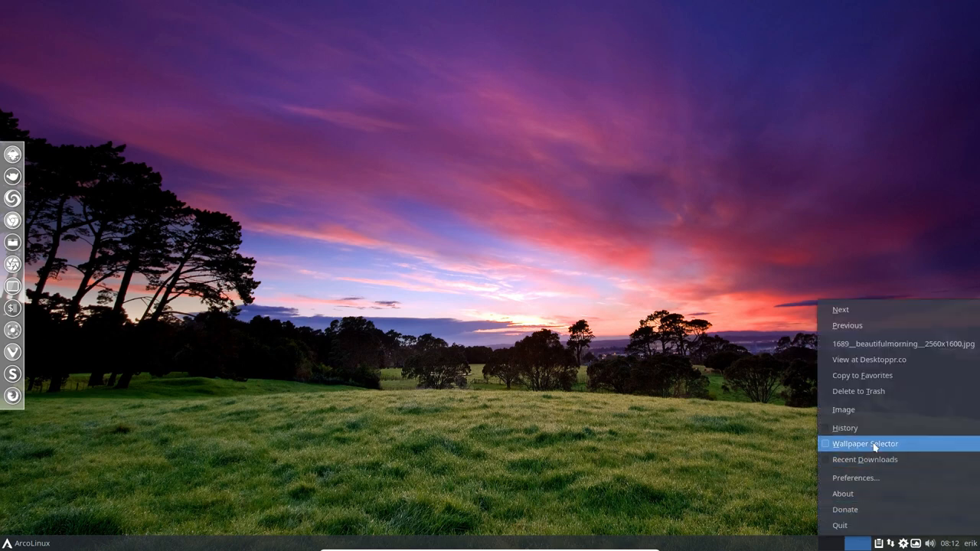
{"action": "left_click", "coordinate": [865, 444]}
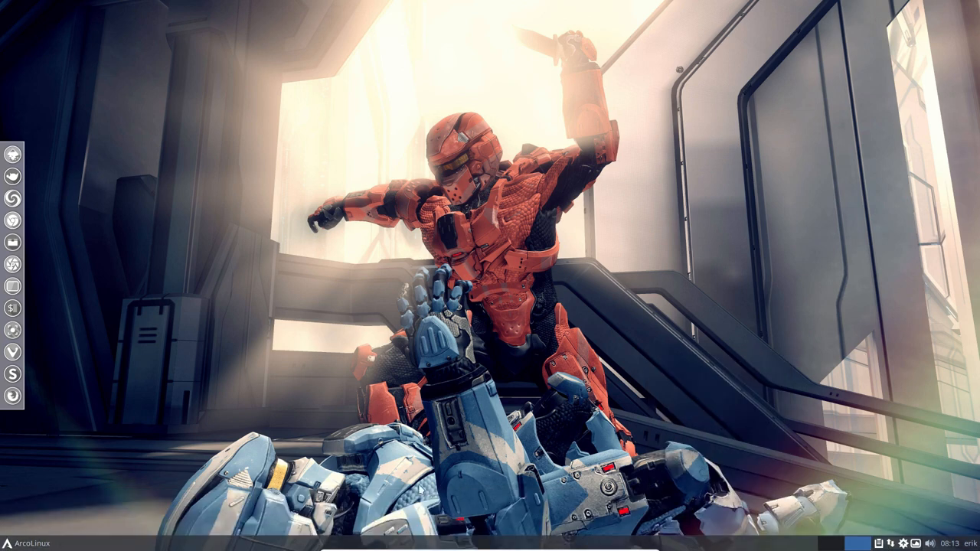
{"action": "mouse_move", "coordinate": [13, 373]}
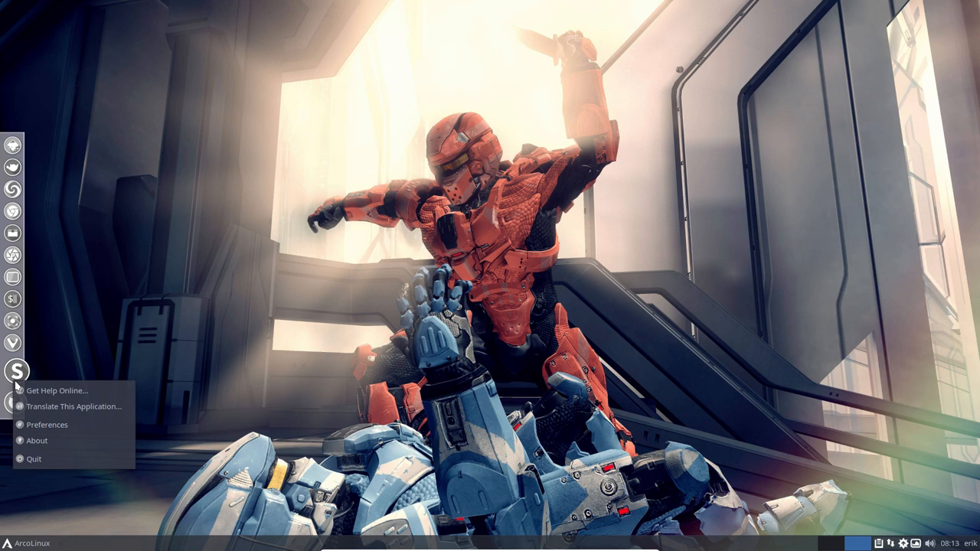
{"action": "mouse_move", "coordinate": [47, 425]}
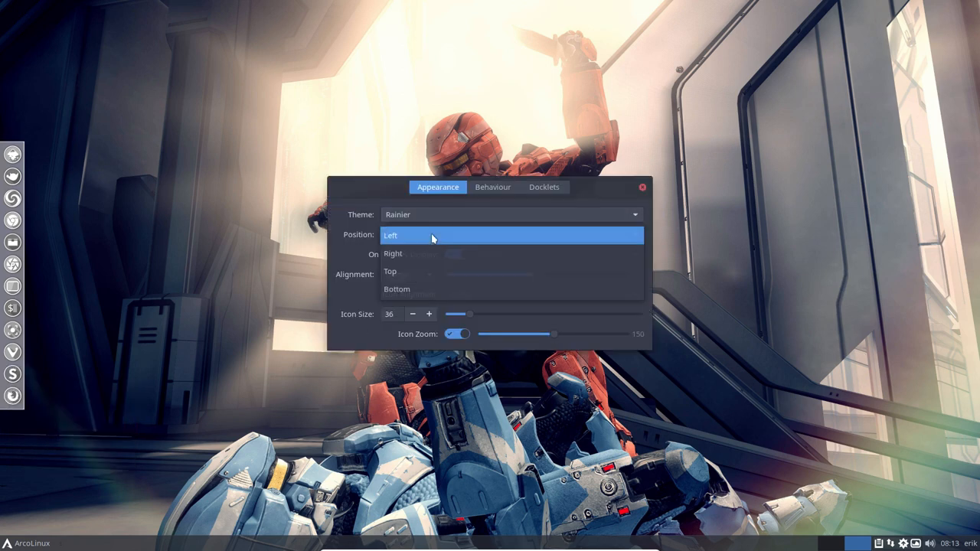
- Set the dock position to Top with the OSXYosemite Red theme and close Plank preferences
{"action": "left_click", "coordinate": [390, 271]}
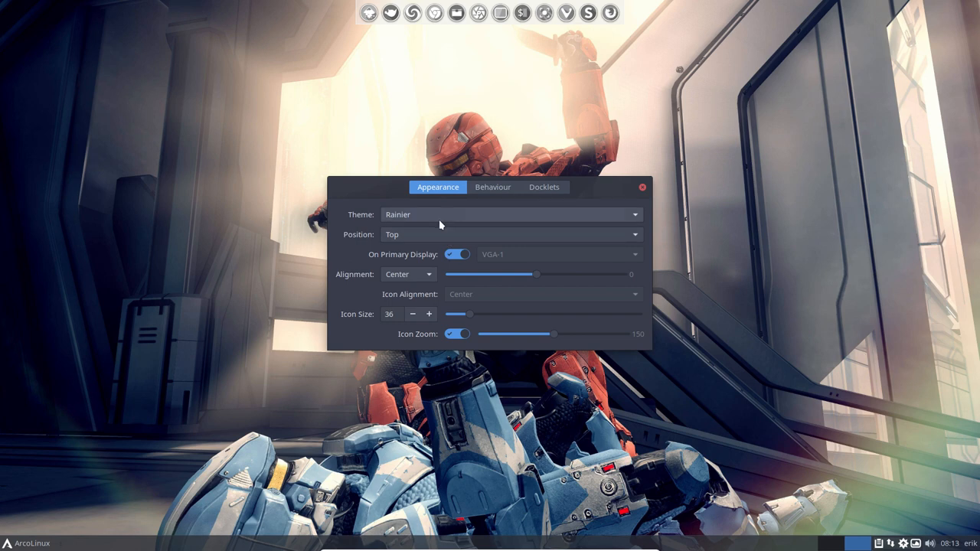
{"action": "left_click", "coordinate": [510, 214]}
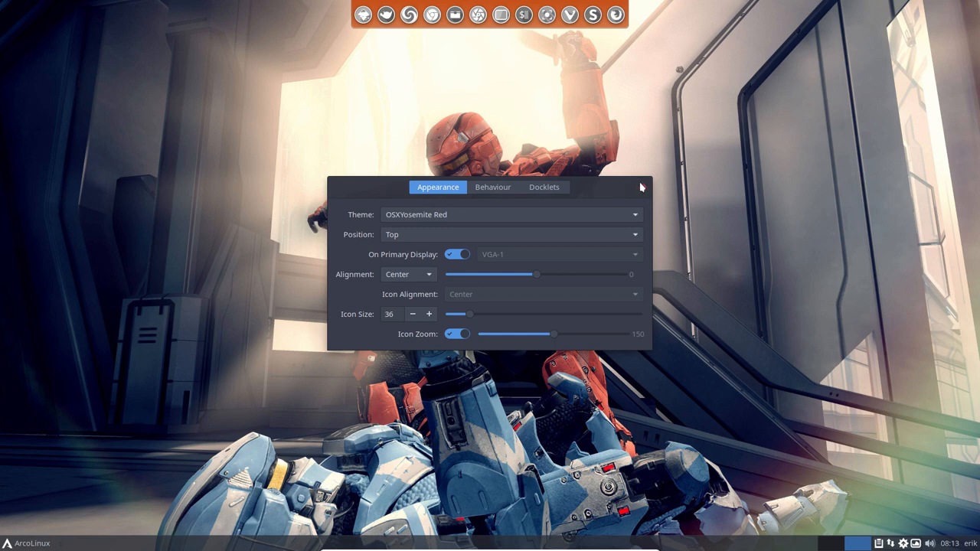
{"action": "left_click", "coordinate": [641, 187]}
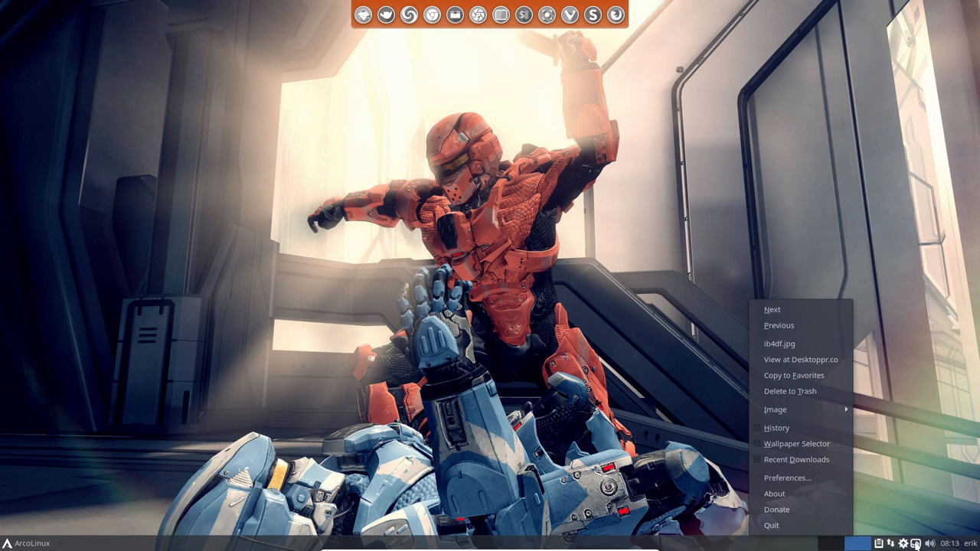
{"action": "mouse_move", "coordinate": [794, 411]}
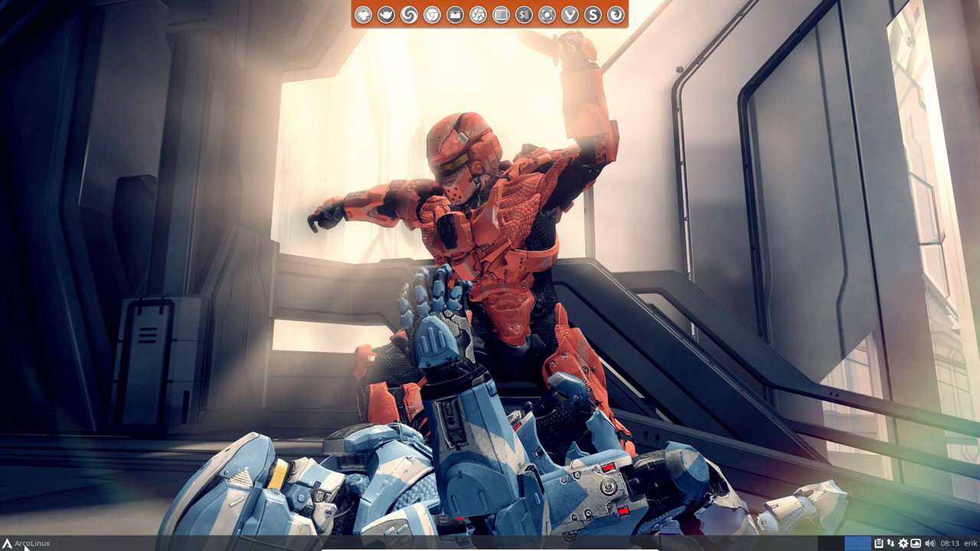
- Launch Settings Manager from the Whisker menu and enlarge its window
{"action": "left_click", "coordinate": [10, 541]}
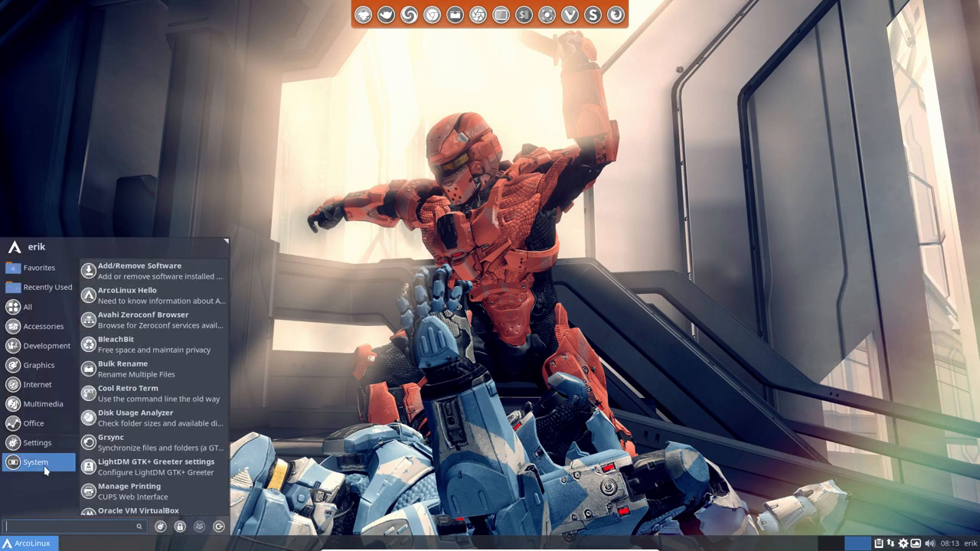
{"action": "mouse_move", "coordinate": [125, 534]}
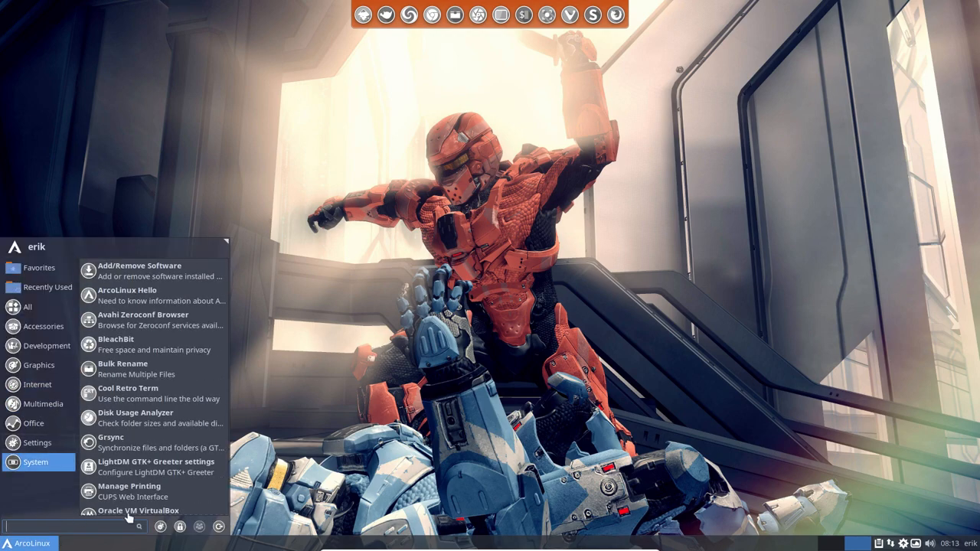
{"action": "mouse_move", "coordinate": [161, 527]}
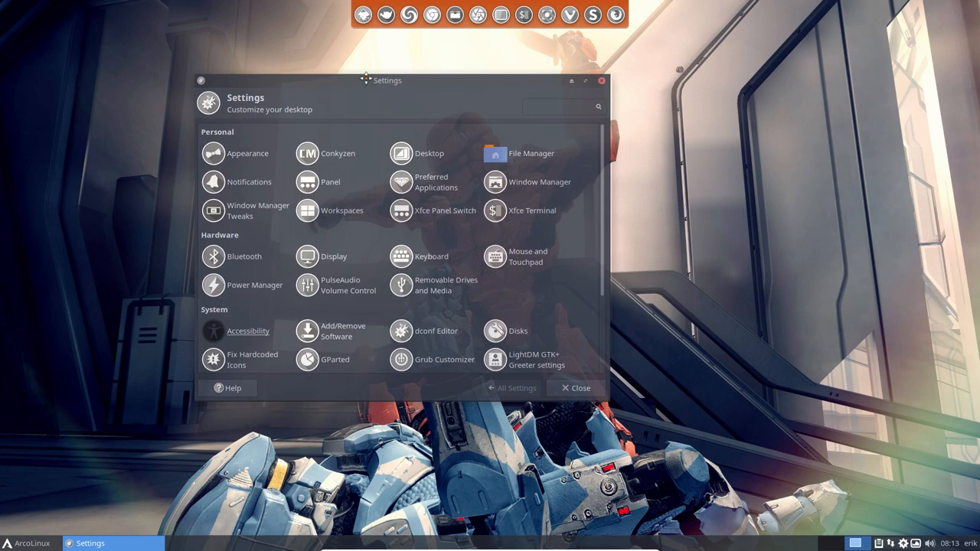
{"action": "left_click_drag", "start_coordinate": [381, 79], "coordinate": [346, 53]}
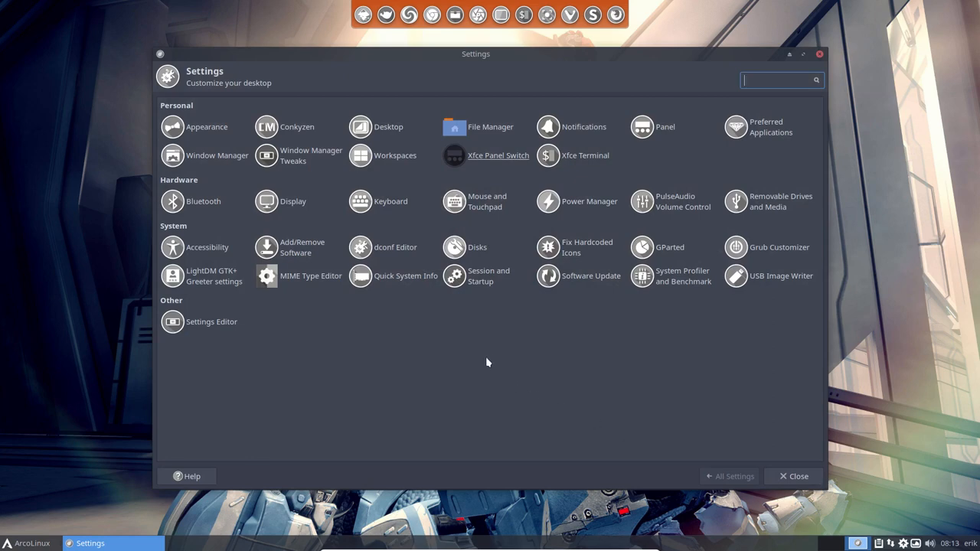
{"action": "mouse_move", "coordinate": [574, 282]}
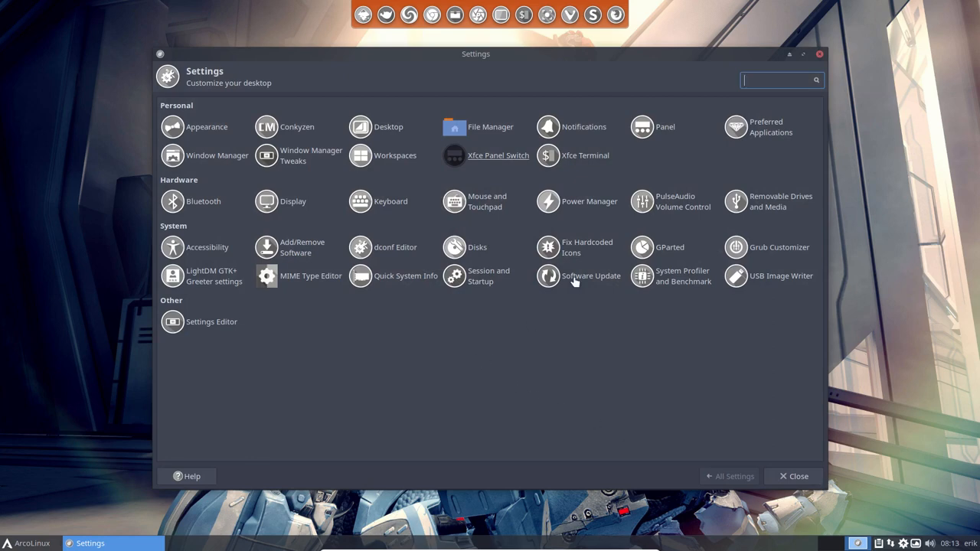
- Run Fix Hardcoded Icons and enter the administrator password in the Authenticate dialog
{"action": "left_click", "coordinate": [574, 247]}
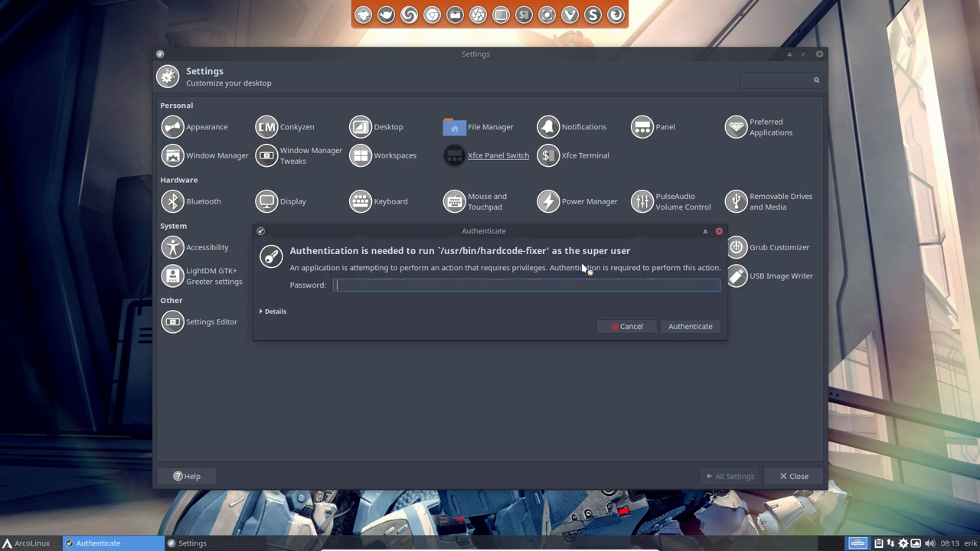
{"action": "type", "text": "password"}
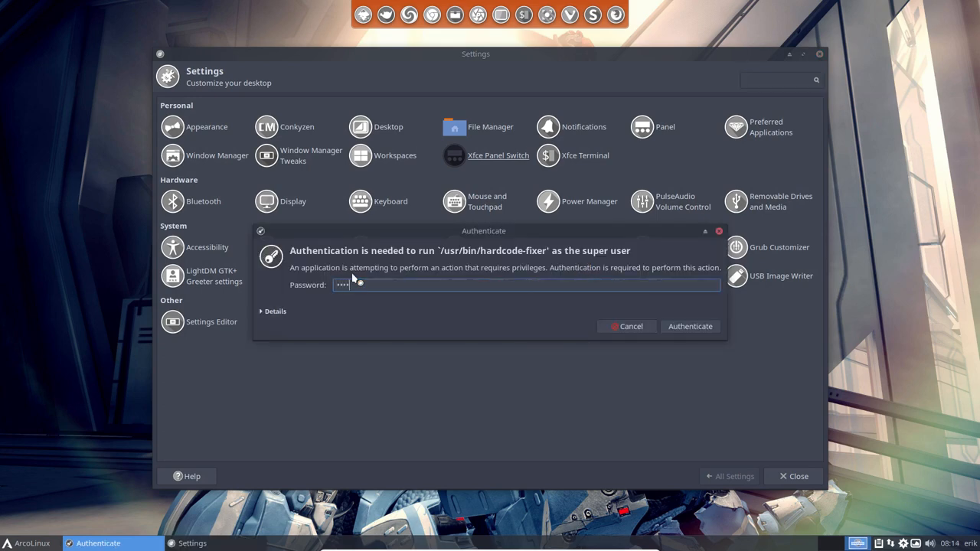
- Browse the All category of installed applications in the Whisker menu
{"action": "left_click", "coordinate": [31, 544]}
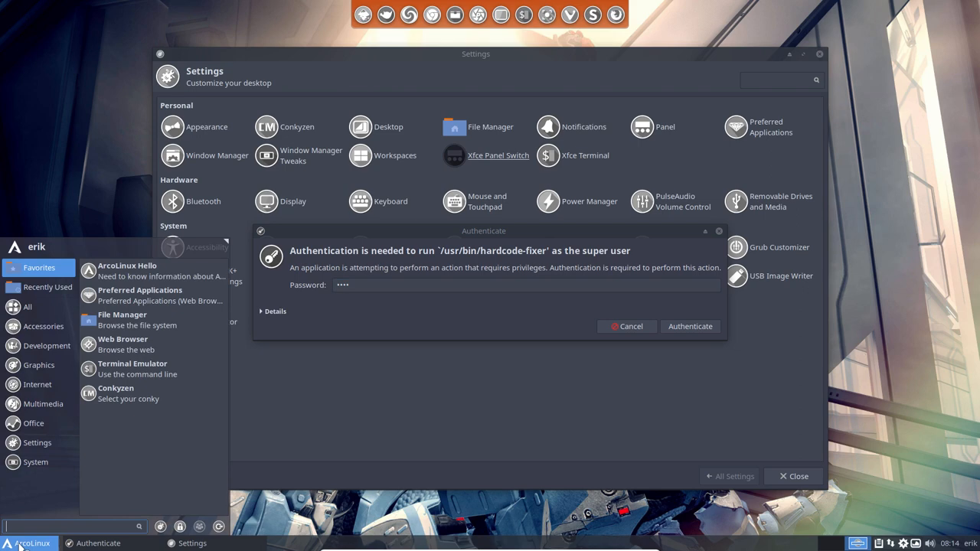
{"action": "left_click", "coordinate": [28, 306]}
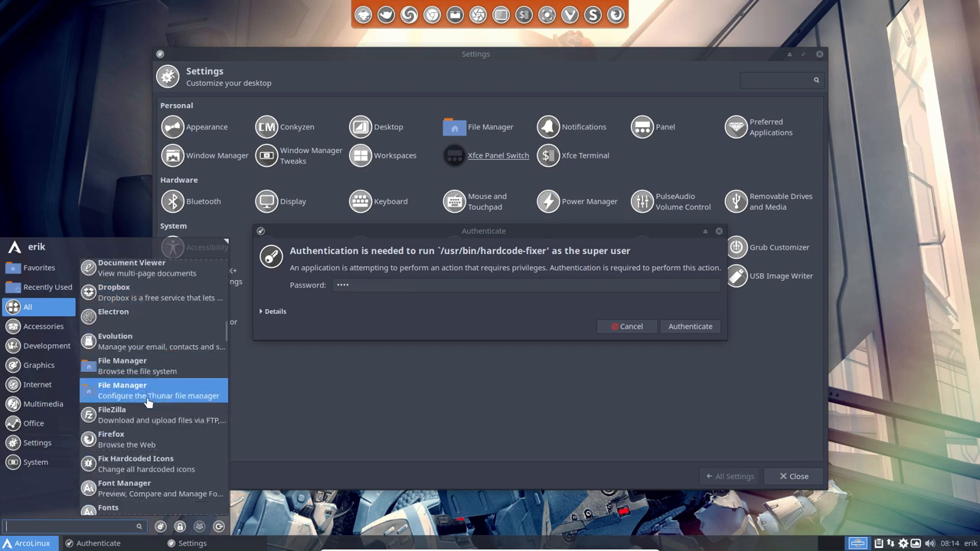
{"action": "scroll", "scroll_direction": "down", "scroll_amount": 3}
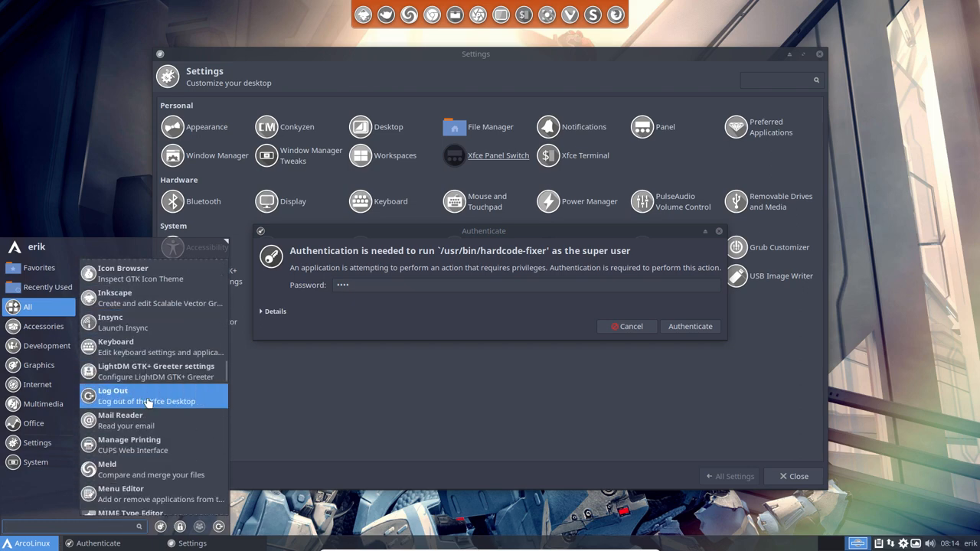
{"action": "scroll", "scroll_direction": "down", "scroll_amount": 3}
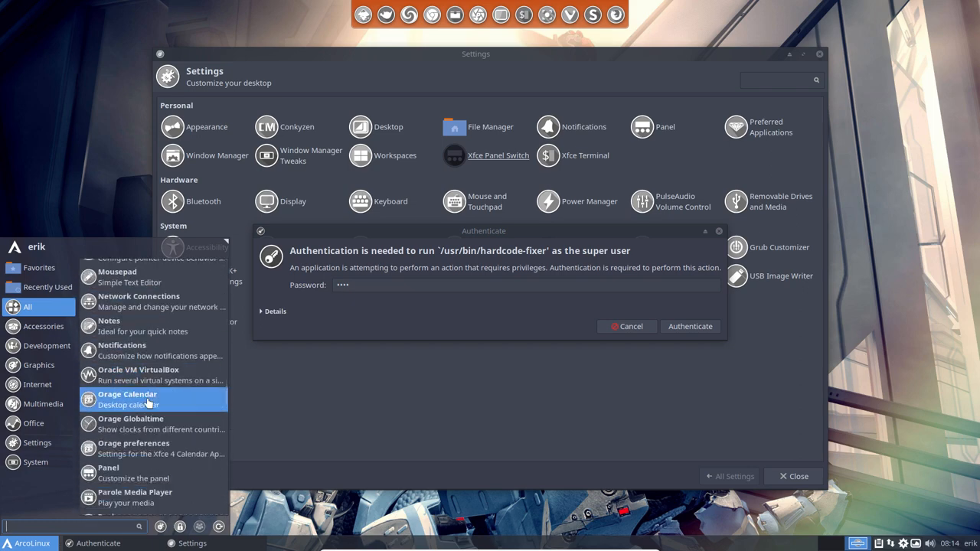
{"action": "scroll", "scroll_direction": "down", "scroll_amount": 3}
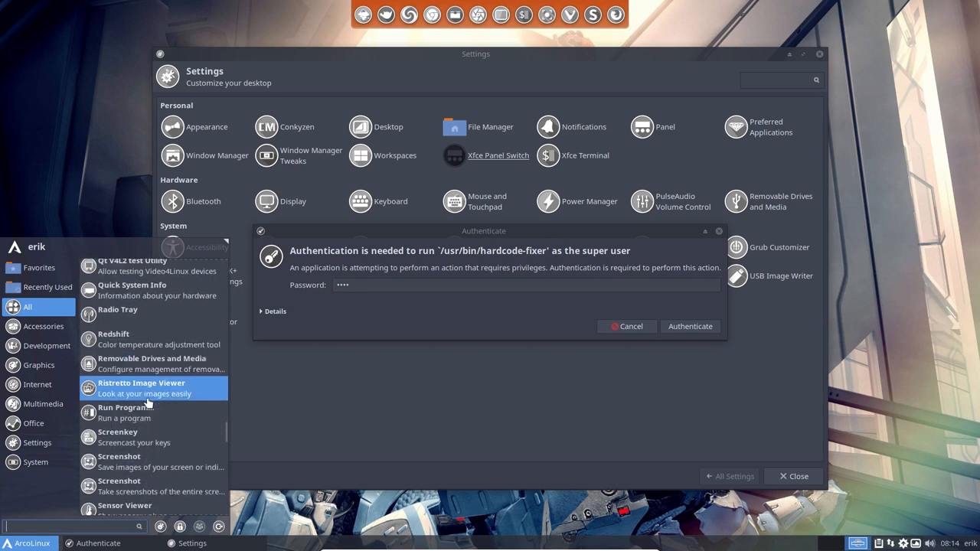
{"action": "scroll", "scroll_direction": "down", "scroll_amount": 3}
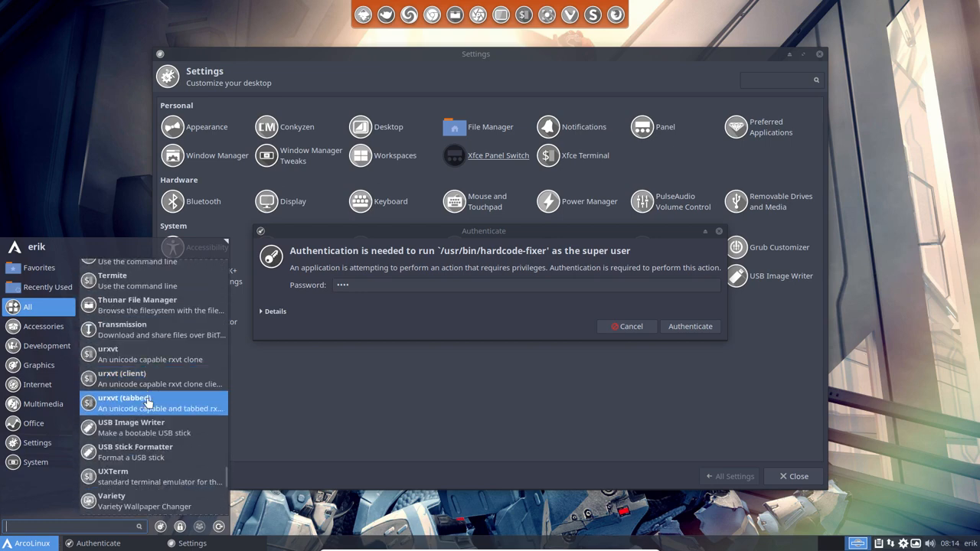
{"action": "scroll", "scroll_direction": "down", "scroll_amount": 3}
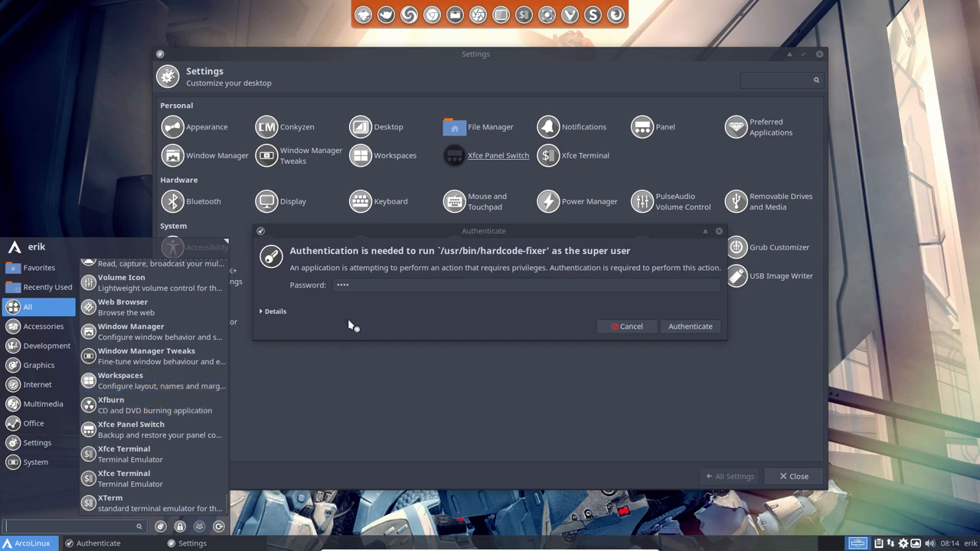
{"action": "mouse_move", "coordinate": [153, 328]}
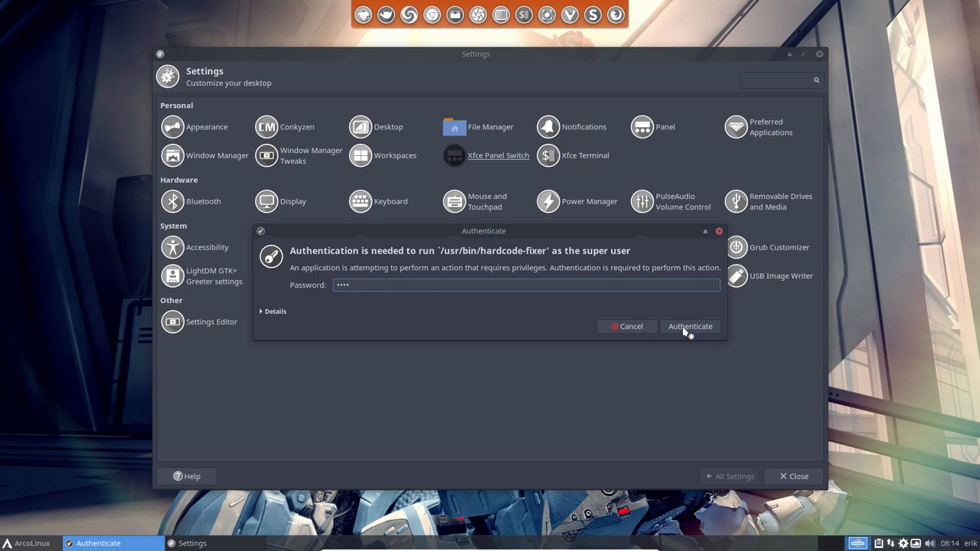
- Authorise hardcode-fixer and dismiss its 'all icons already fixed' notice
{"action": "left_click", "coordinate": [690, 326]}
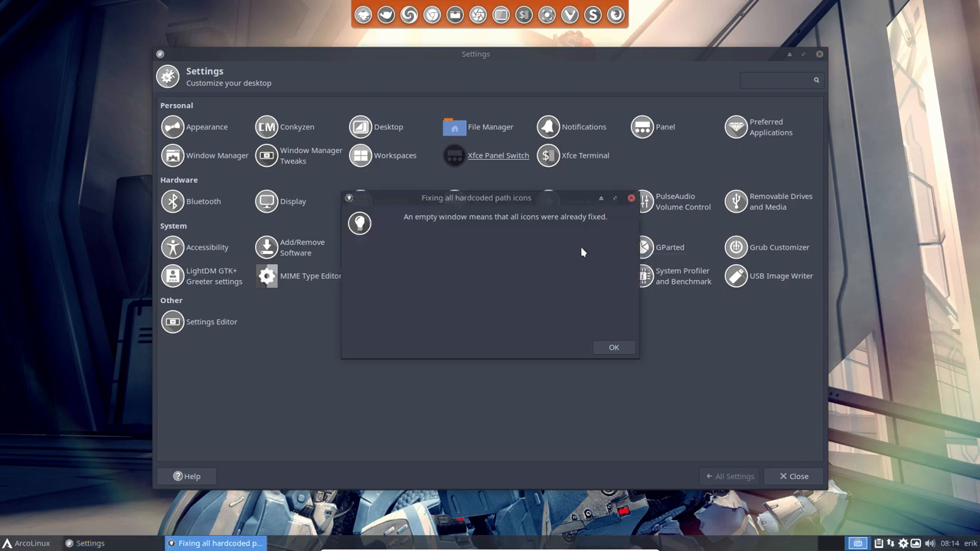
{"action": "mouse_move", "coordinate": [410, 220]}
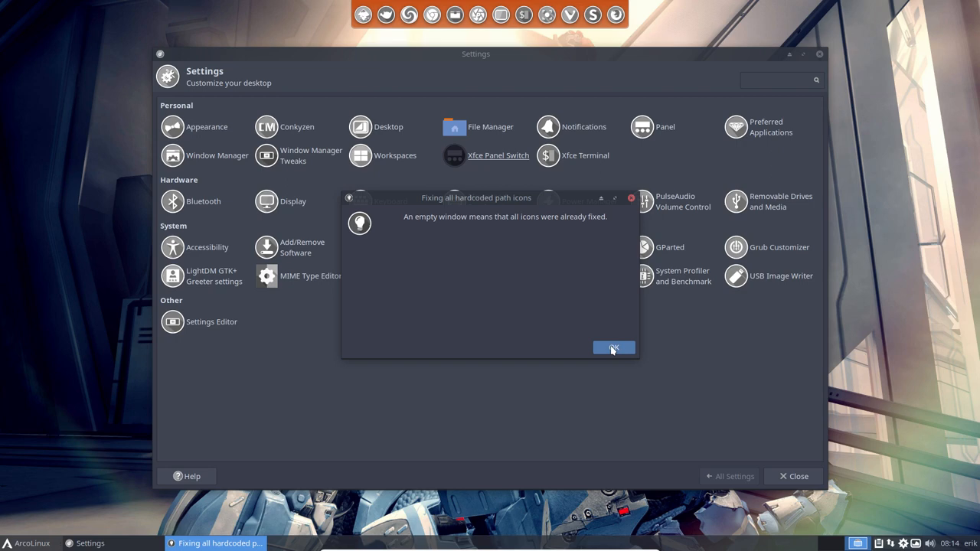
{"action": "left_click", "coordinate": [614, 347]}
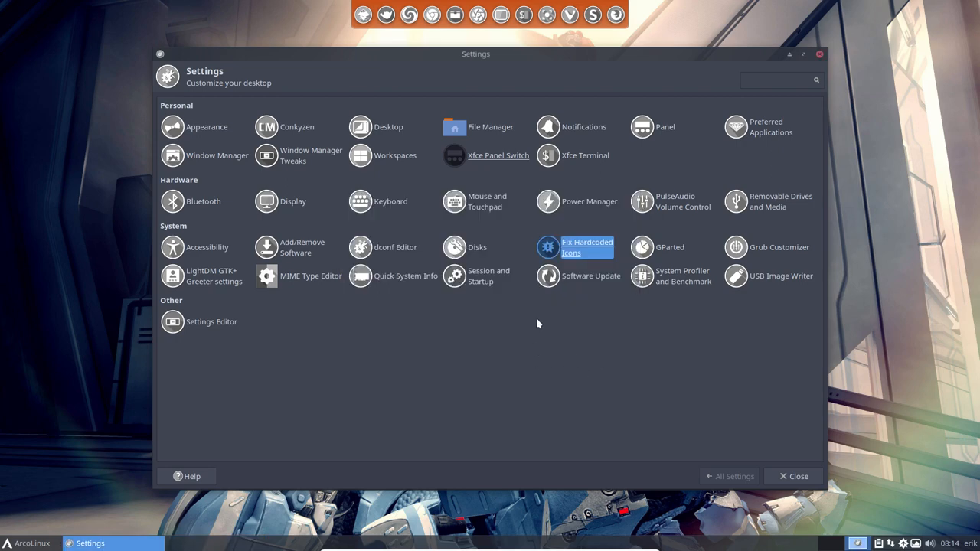
{"action": "mouse_move", "coordinate": [596, 248]}
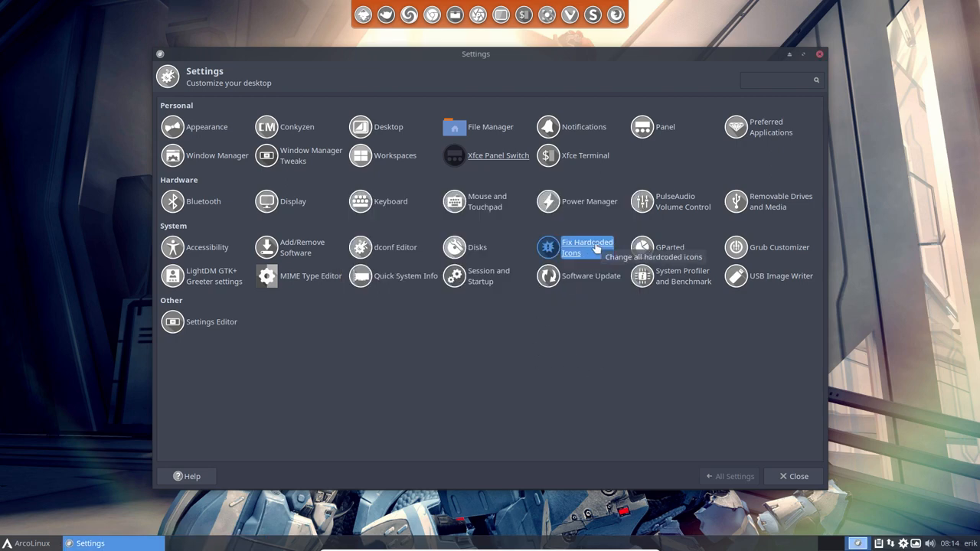
{"action": "mouse_move", "coordinate": [395, 246]}
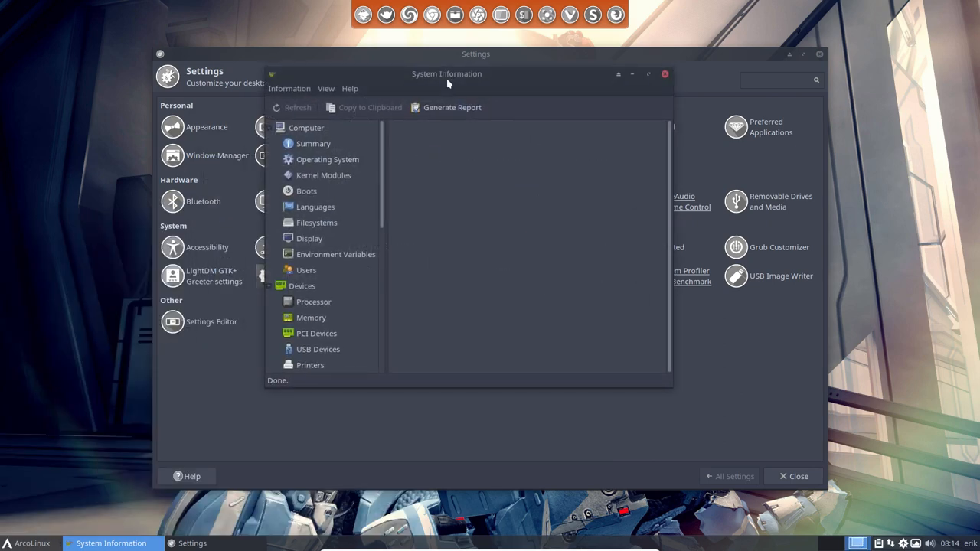
- View the computer Summary, Operating System and Display details in System Profiler
{"action": "left_click", "coordinate": [314, 143]}
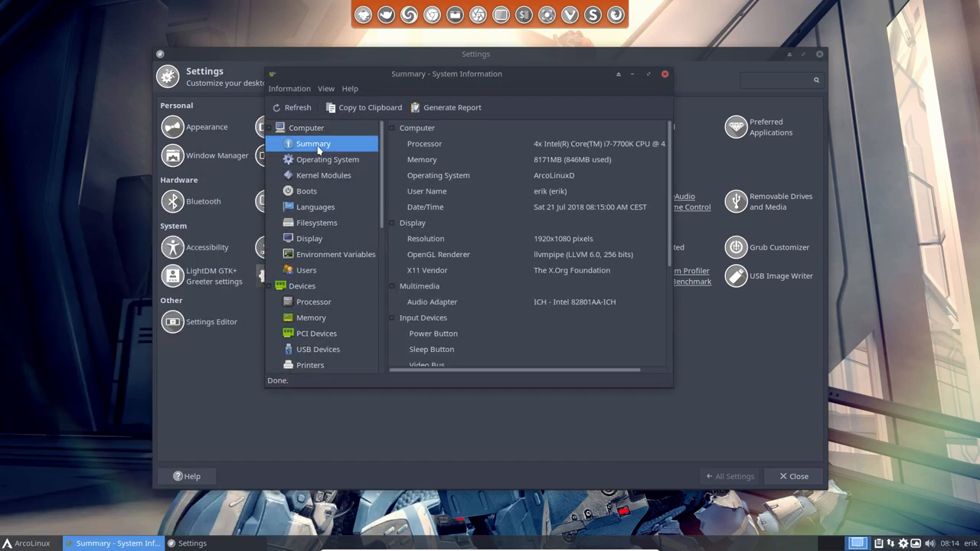
{"action": "left_click", "coordinate": [327, 160]}
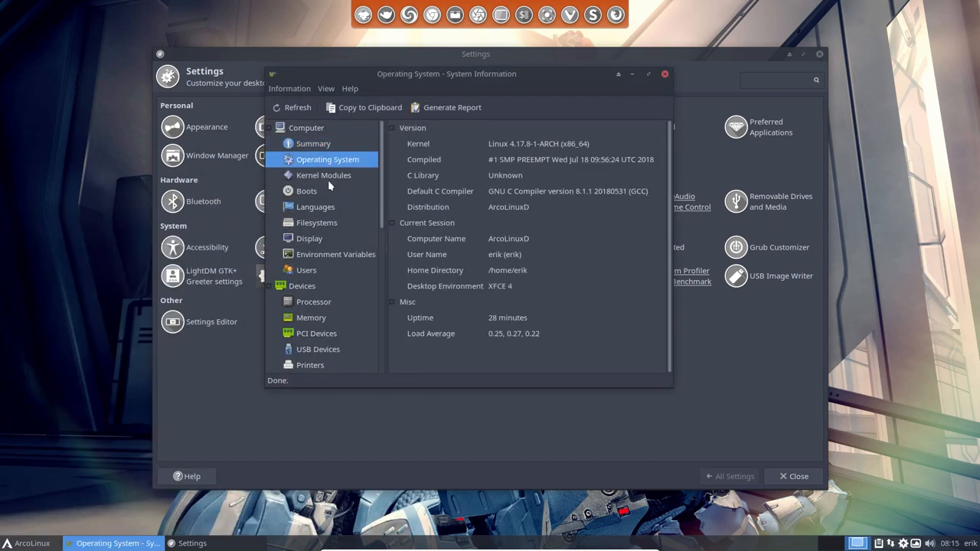
{"action": "left_click", "coordinate": [310, 238]}
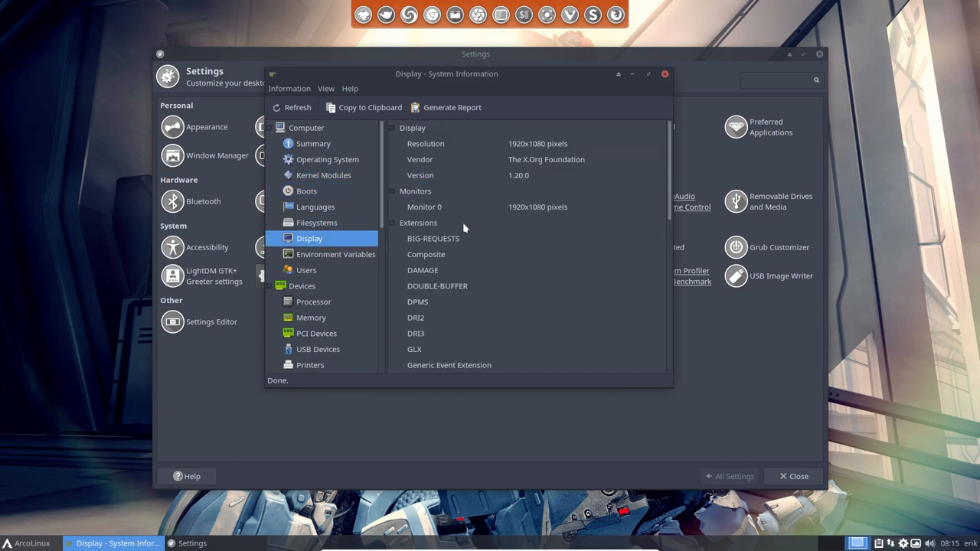
{"action": "left_click", "coordinate": [665, 74]}
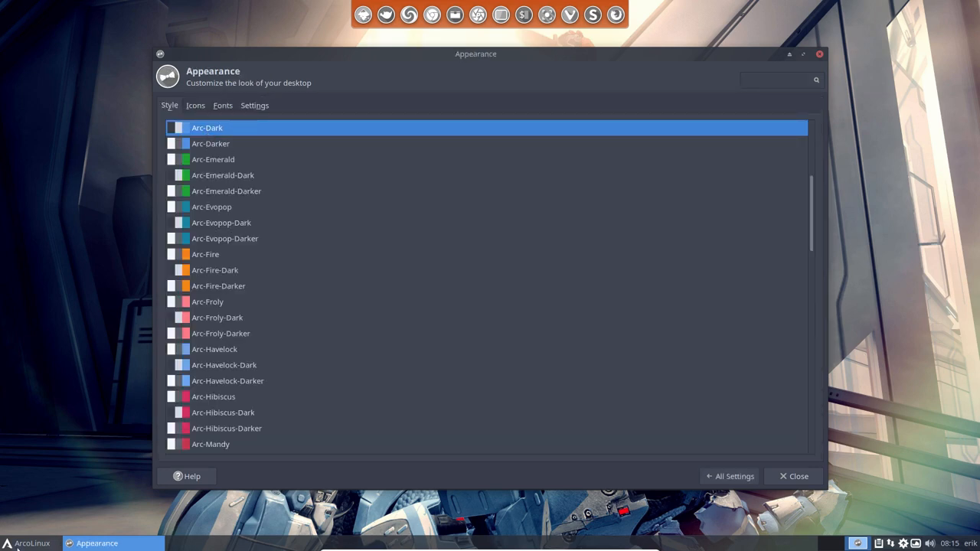
- Try Arc-Emerald-Dark and Arc-Evopop-Dark styles, then apply the red Arc-Froly-Dark style
{"action": "left_click", "coordinate": [8, 543]}
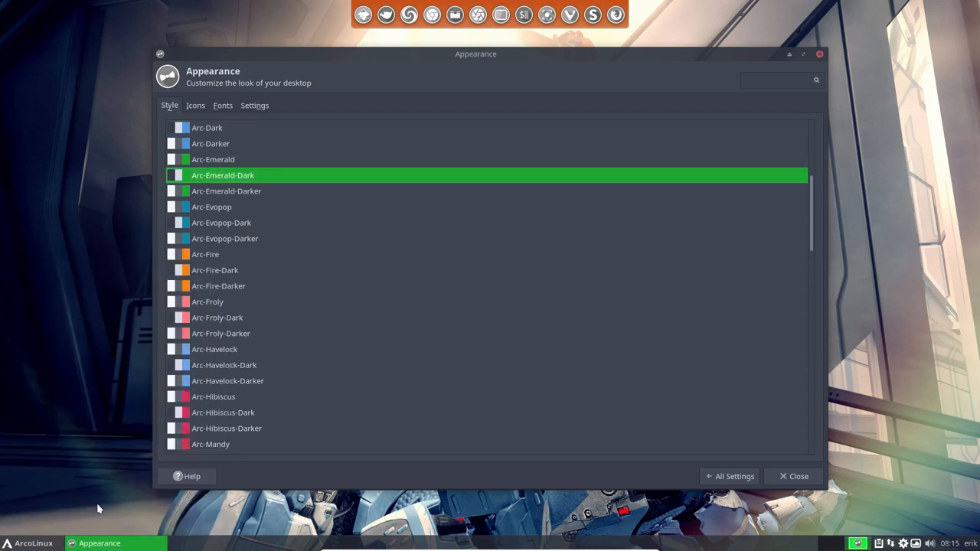
{"action": "left_click", "coordinate": [32, 539]}
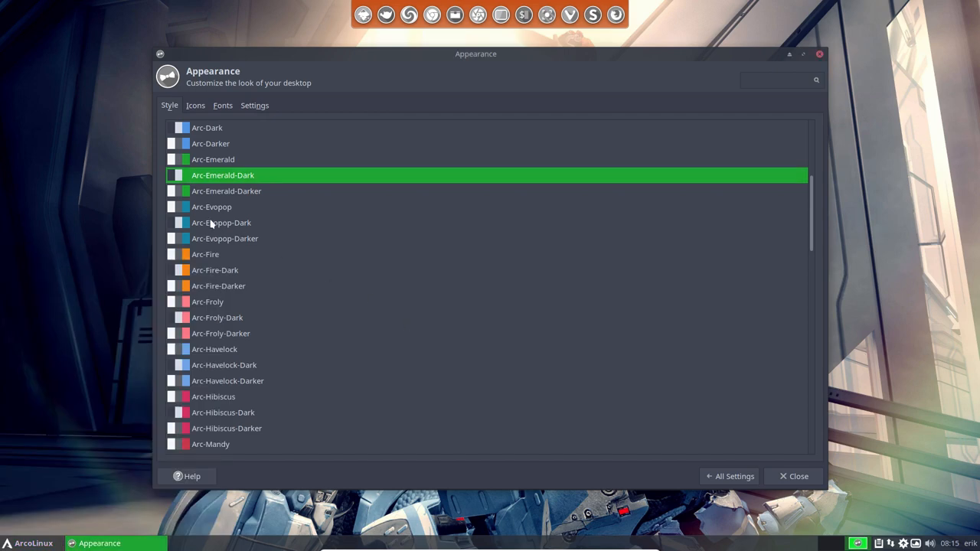
{"action": "left_click", "coordinate": [221, 222]}
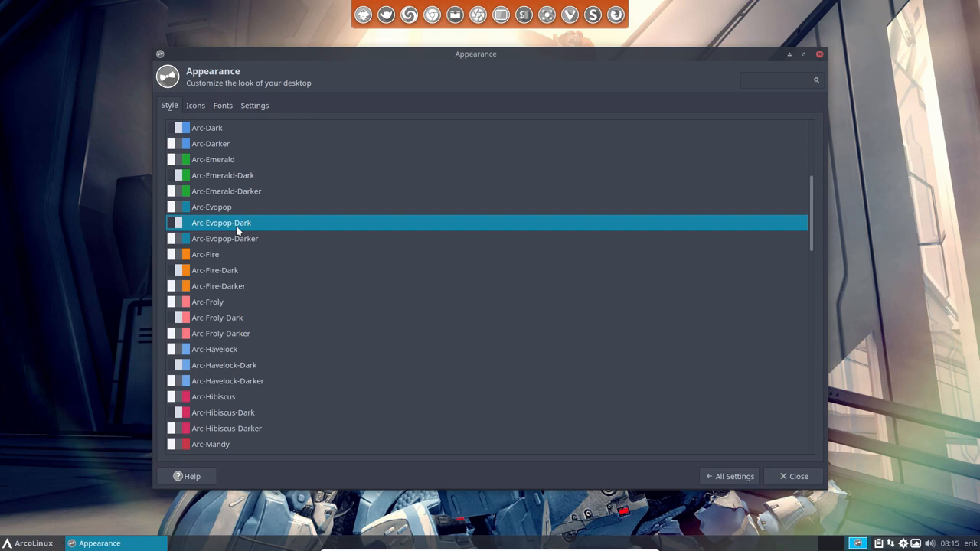
{"action": "left_click", "coordinate": [217, 317]}
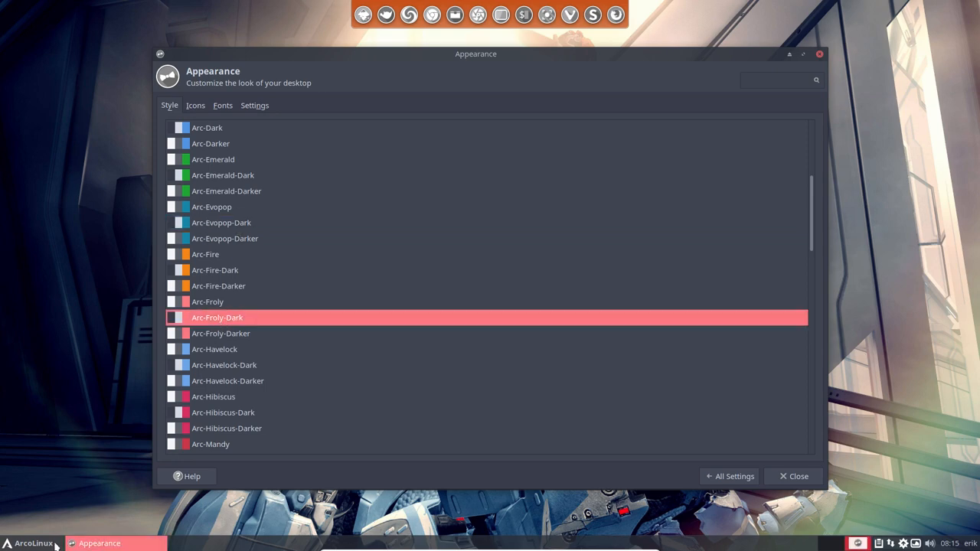
- Try Arc-Froly-Darker, return to Arc-Froly-Dark and move on to the Icons list
{"action": "left_click", "coordinate": [23, 539]}
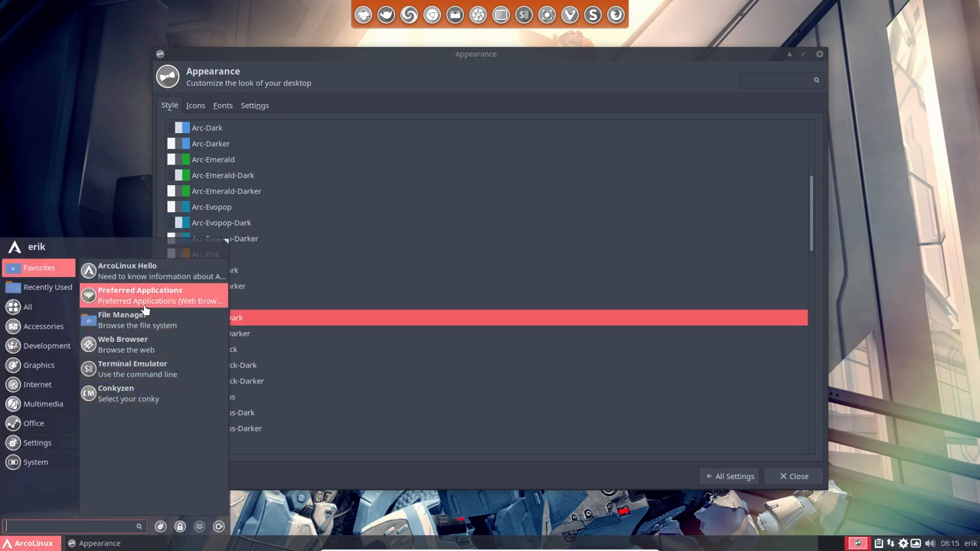
{"action": "mouse_move", "coordinate": [402, 416]}
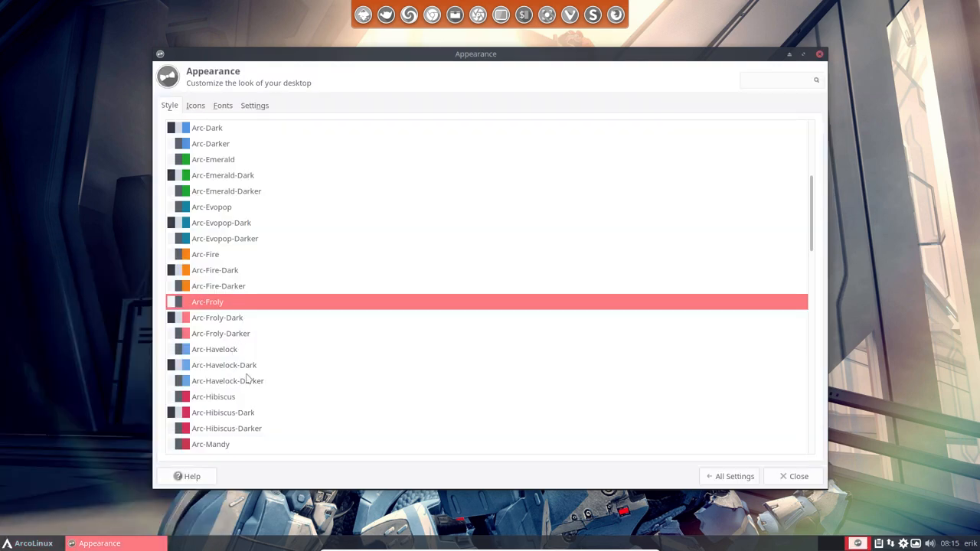
{"action": "left_click", "coordinate": [30, 543]}
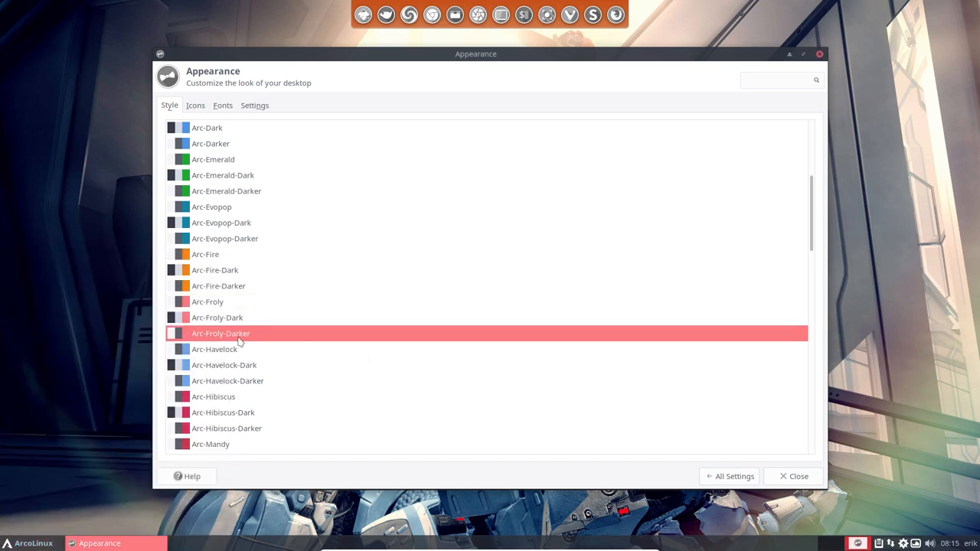
{"action": "left_click", "coordinate": [26, 544]}
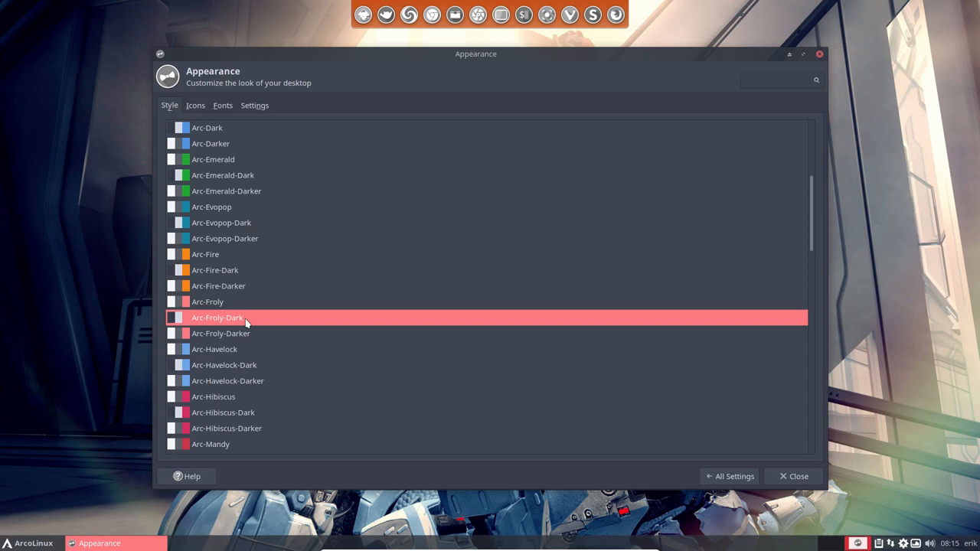
{"action": "mouse_move", "coordinate": [235, 420]}
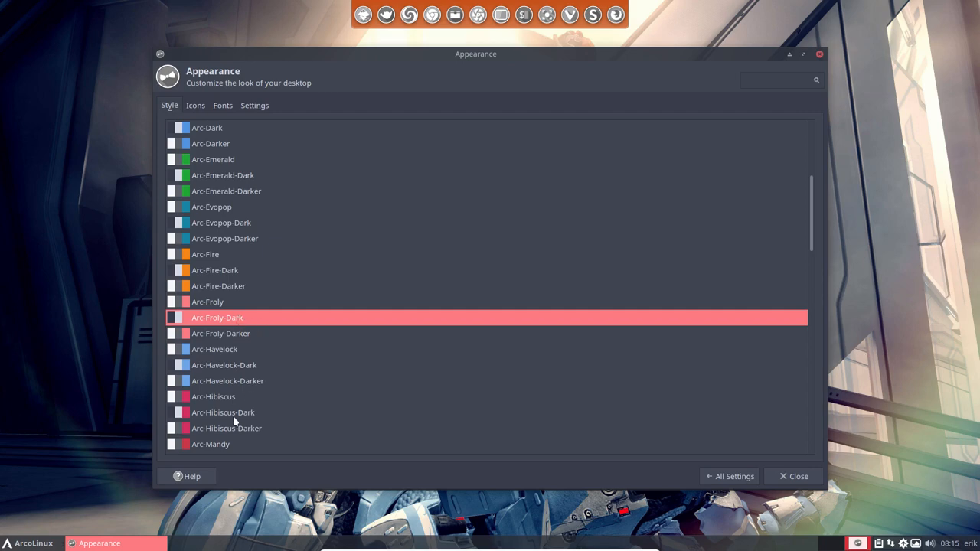
{"action": "left_click", "coordinate": [196, 106]}
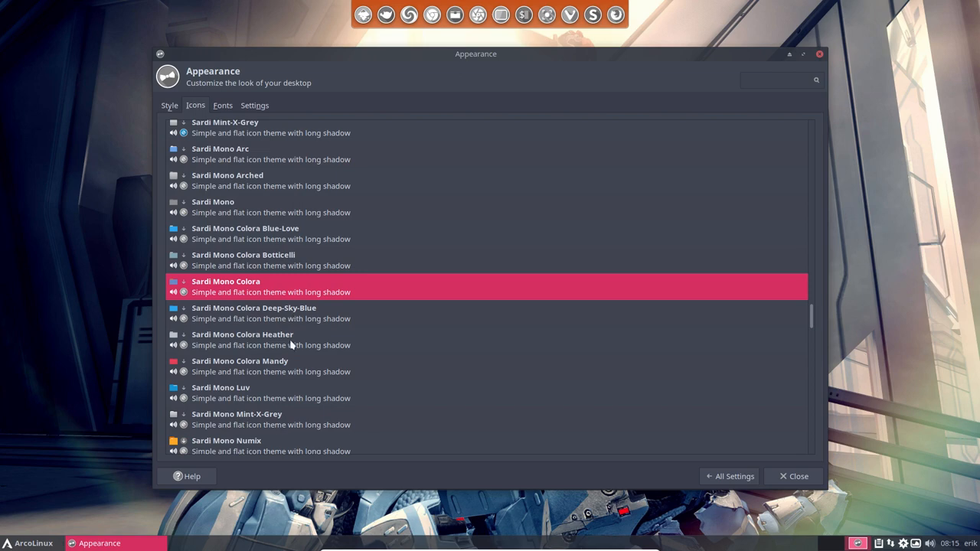
- Choose the Sardi Mono Colora Mandy icon theme
{"action": "left_click", "coordinate": [240, 366]}
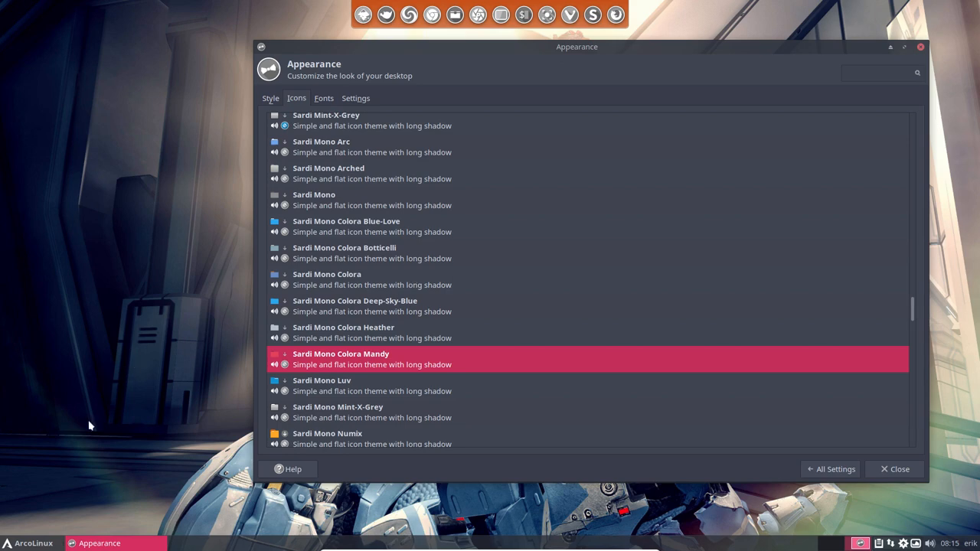
{"action": "left_click", "coordinate": [9, 543]}
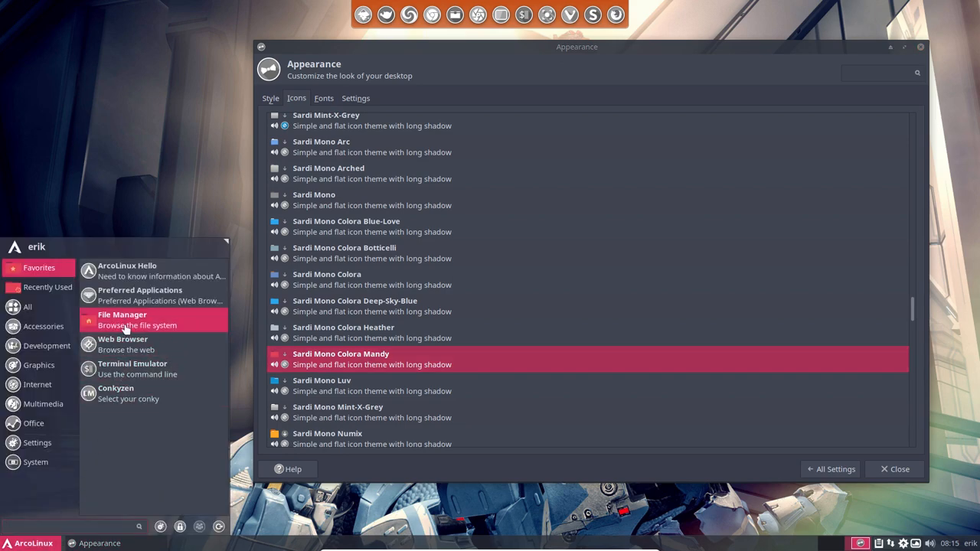
- In Thunar, browse to /usr/share/icons and select all 166 icon theme folders
{"action": "left_click", "coordinate": [121, 321]}
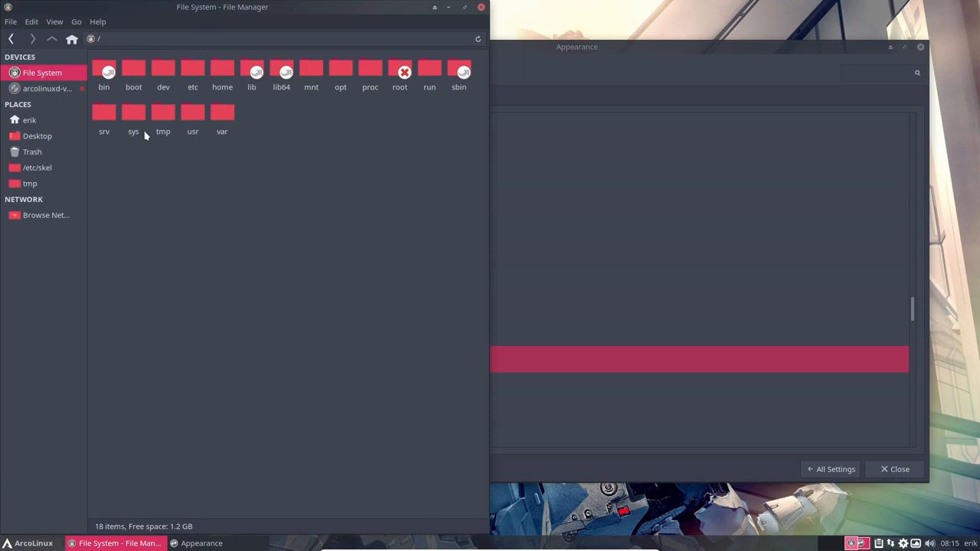
{"action": "double_click", "coordinate": [192, 111]}
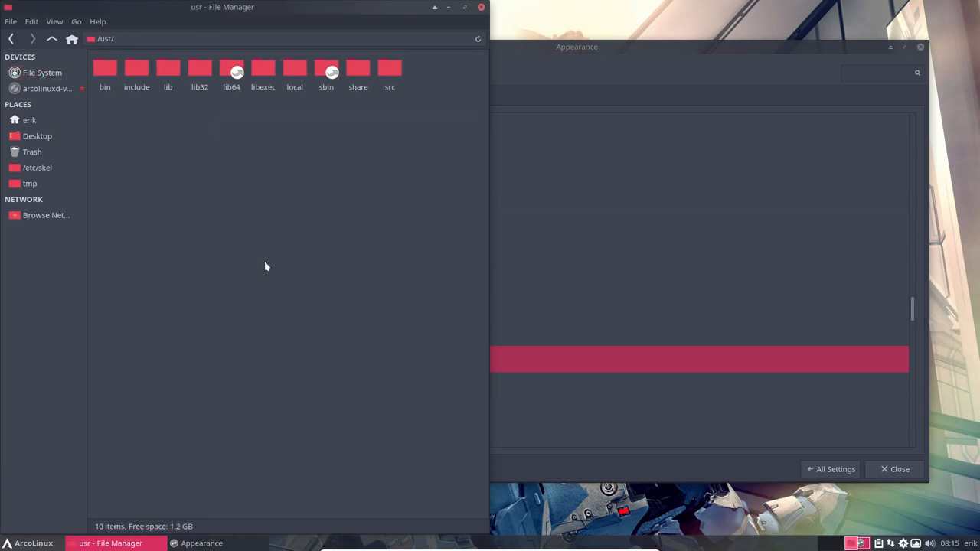
{"action": "double_click", "coordinate": [357, 69]}
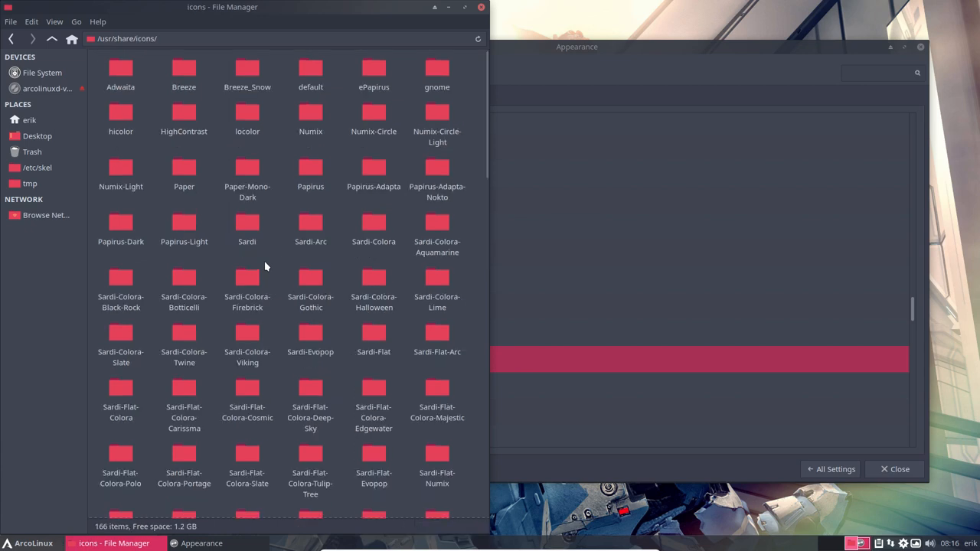
{"action": "key", "text": "ctrl+a"}
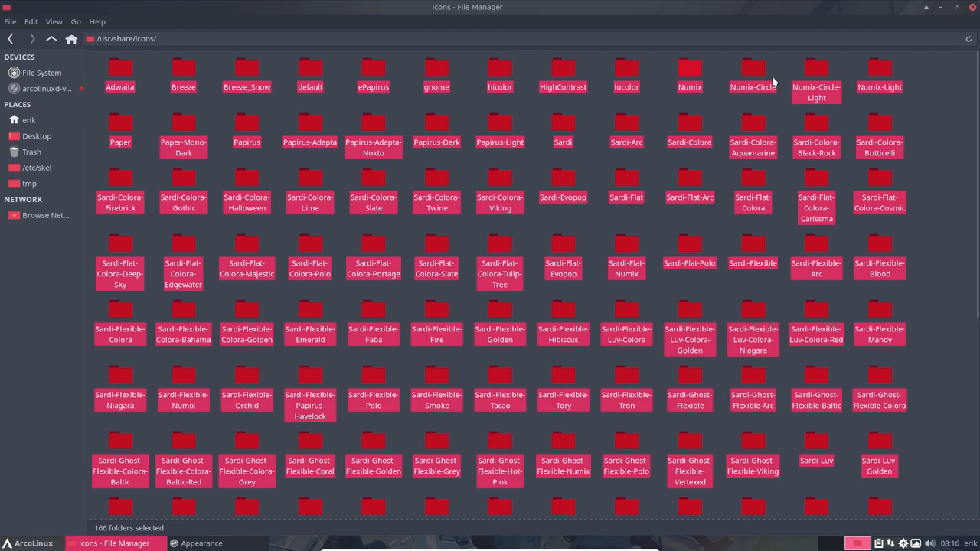
{"action": "mouse_move", "coordinate": [268, 313]}
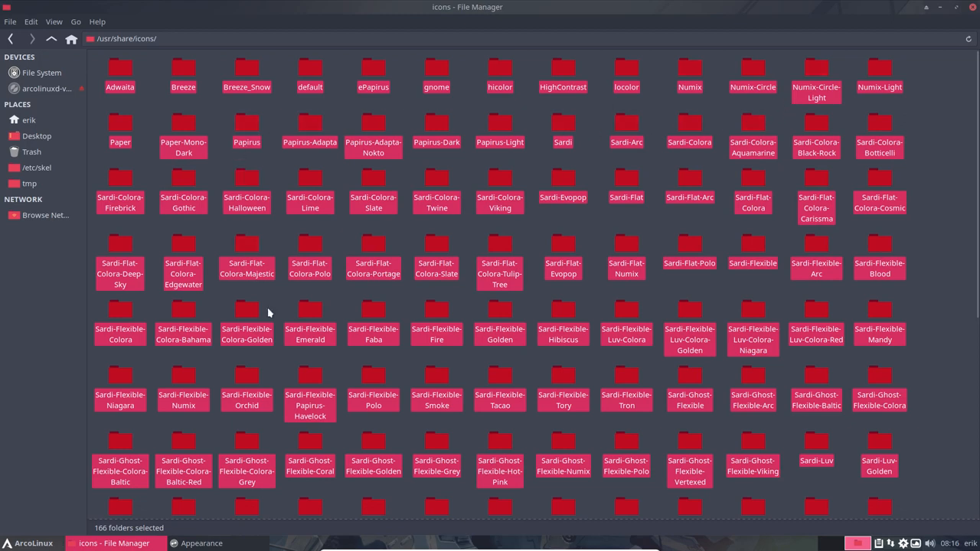
{"action": "scroll", "scroll_direction": "down", "scroll_amount": 3}
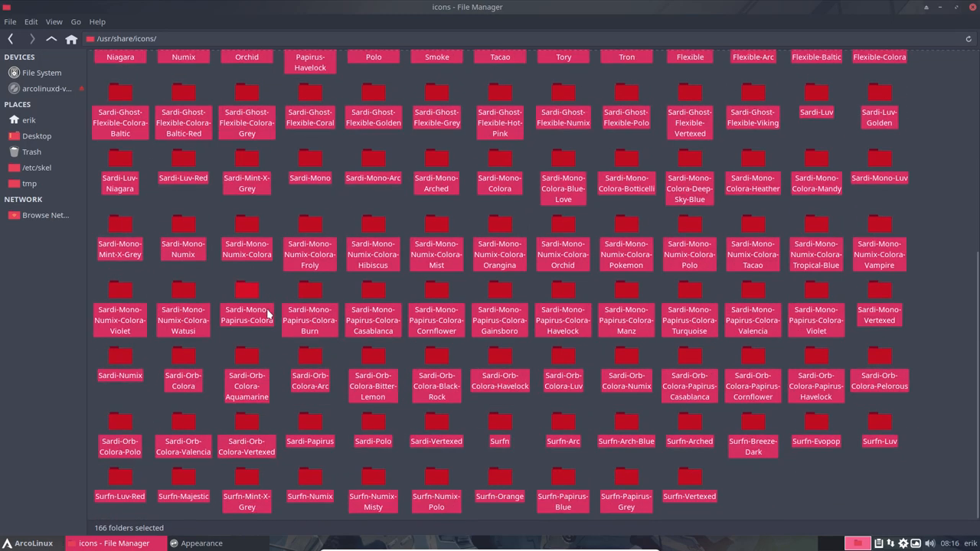
{"action": "mouse_move", "coordinate": [88, 528]}
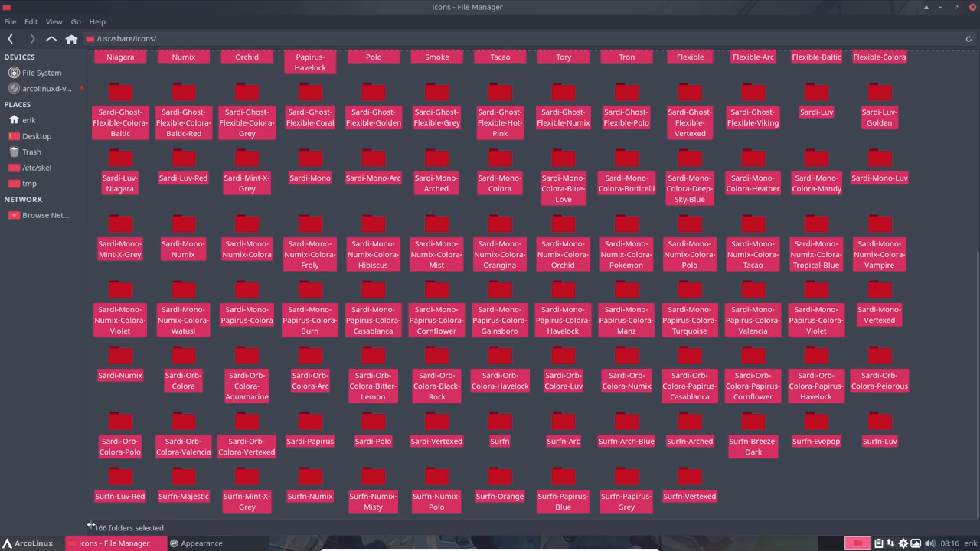
{"action": "mouse_move", "coordinate": [914, 53]}
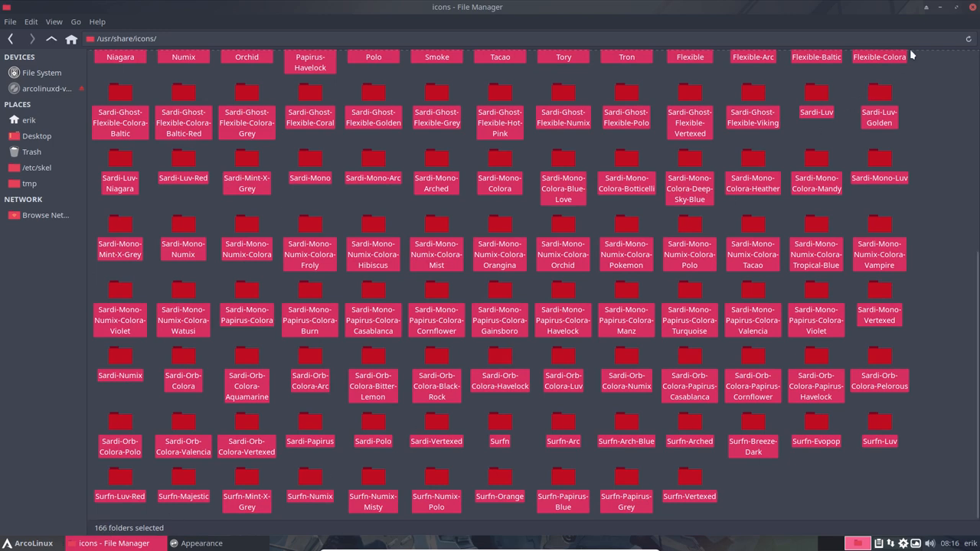
- Scroll through the Sardi and Surfn icon themes in Appearance and pick Sardi Mono Papirus Colora Valencia
{"action": "left_click", "coordinate": [201, 544]}
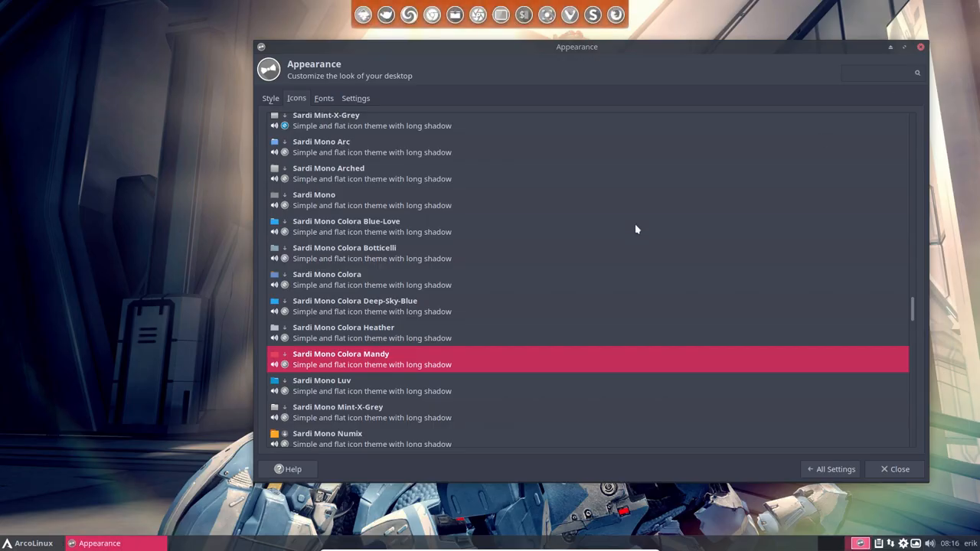
{"action": "scroll", "scroll_direction": "down", "scroll_amount": 3}
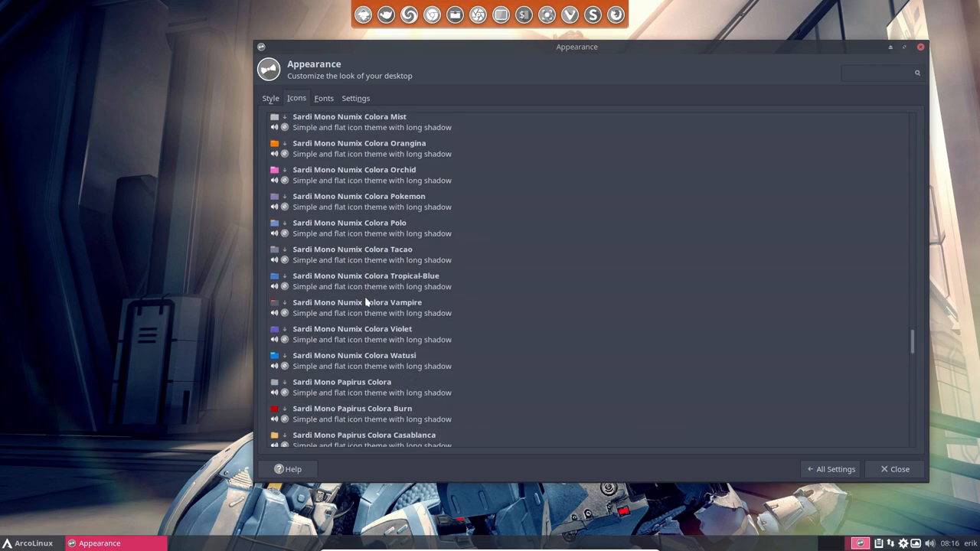
{"action": "scroll", "scroll_direction": "down", "scroll_amount": 3}
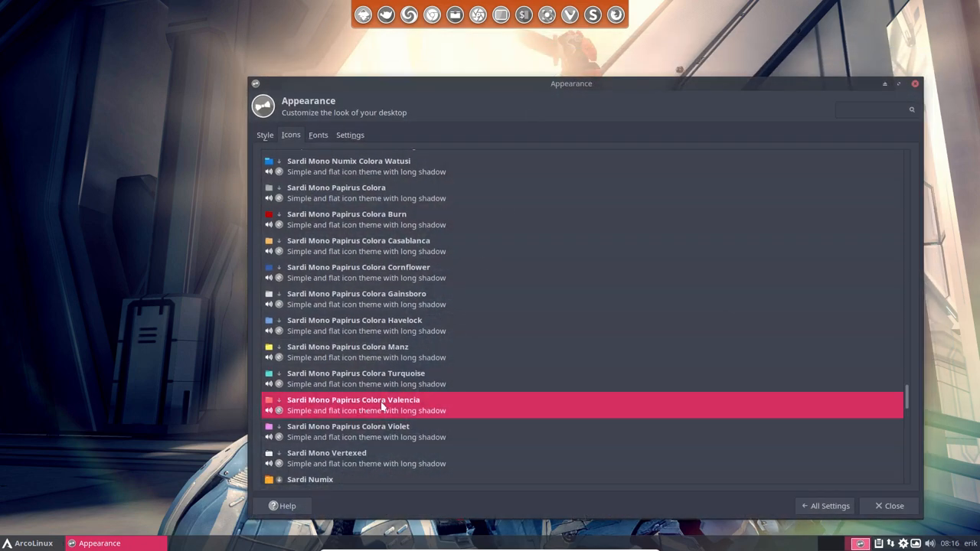
- Launch File Manager on the home folder and reposition its window
{"action": "left_click", "coordinate": [10, 542]}
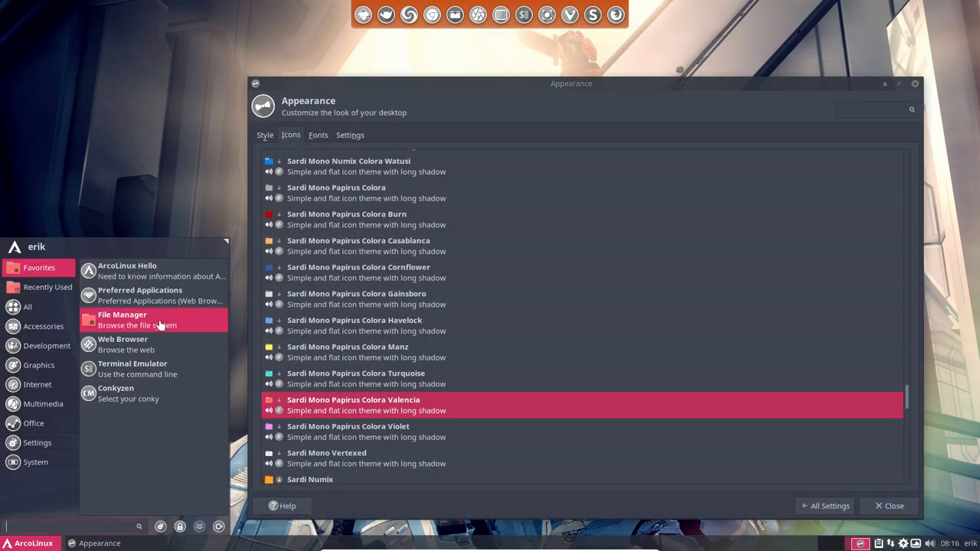
{"action": "left_click", "coordinate": [121, 319]}
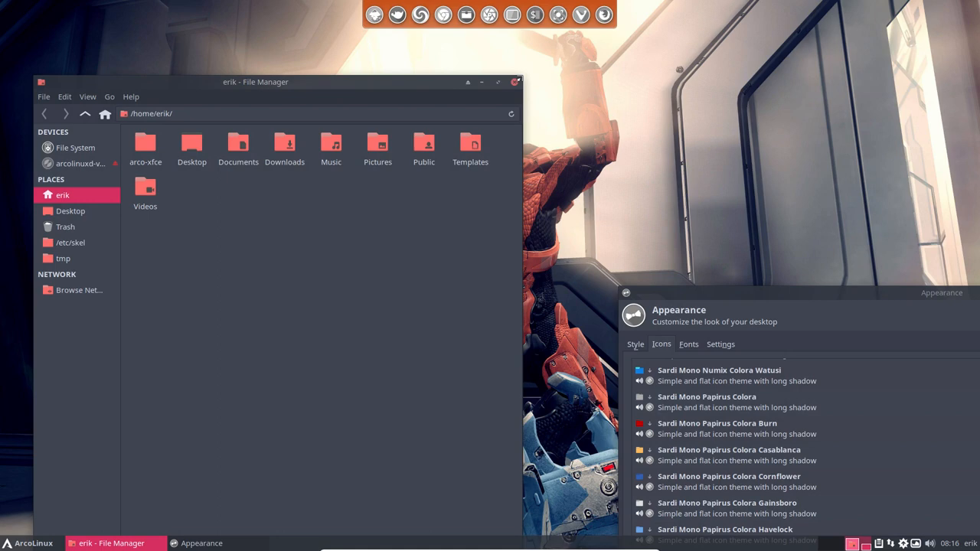
{"action": "left_click_drag", "start_coordinate": [255, 82], "coordinate": [230, 371]}
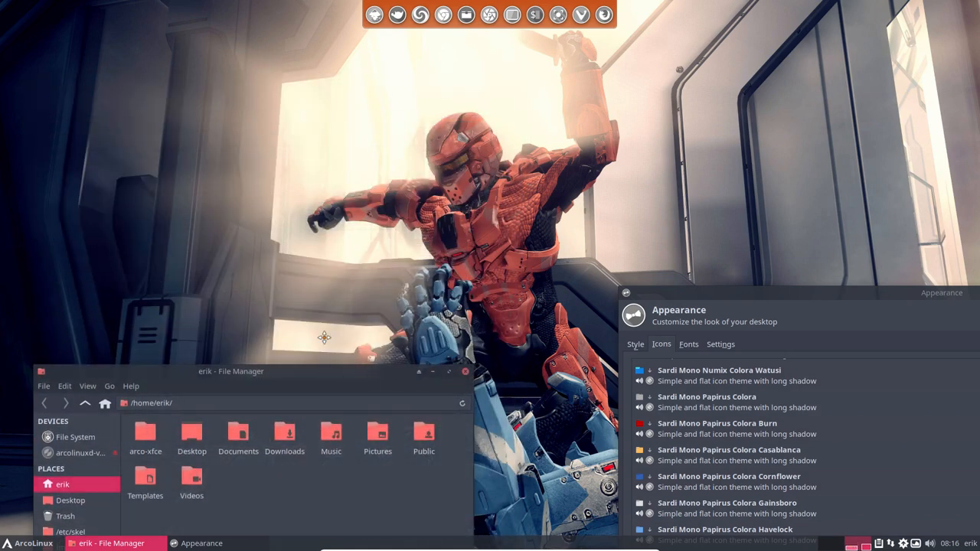
{"action": "left_click_drag", "start_coordinate": [230, 371], "coordinate": [190, 71]}
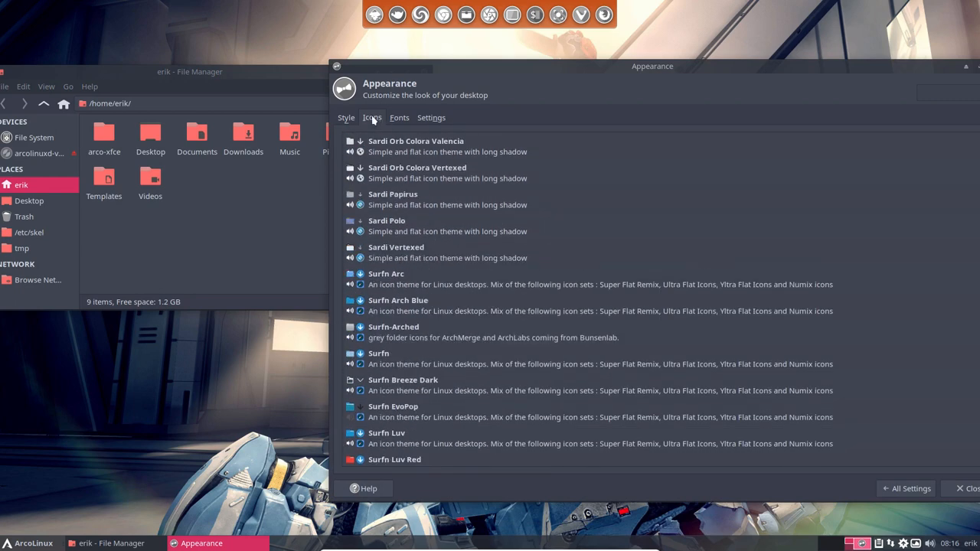
- Review the Fonts and Settings pages of Appearance, then close the window
{"action": "left_click", "coordinate": [399, 117]}
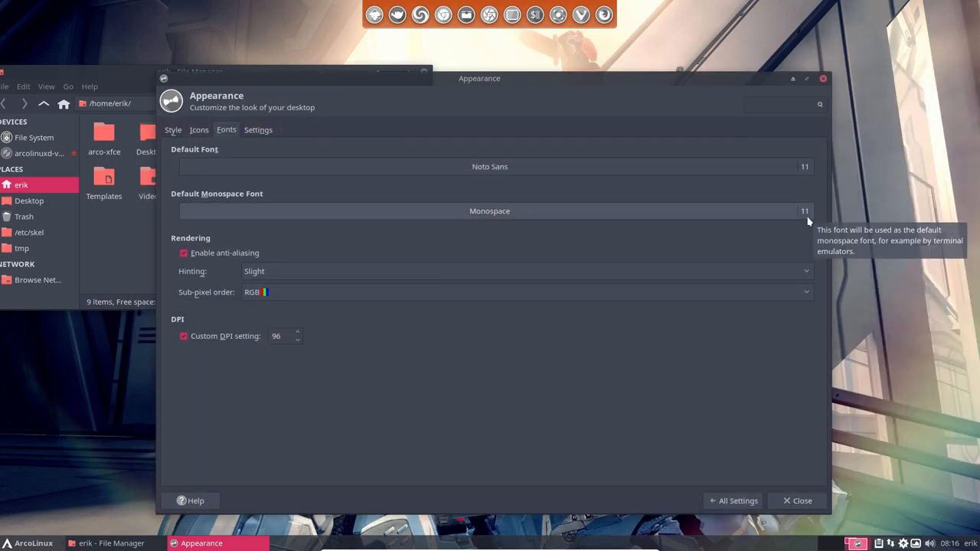
{"action": "mouse_move", "coordinate": [811, 238]}
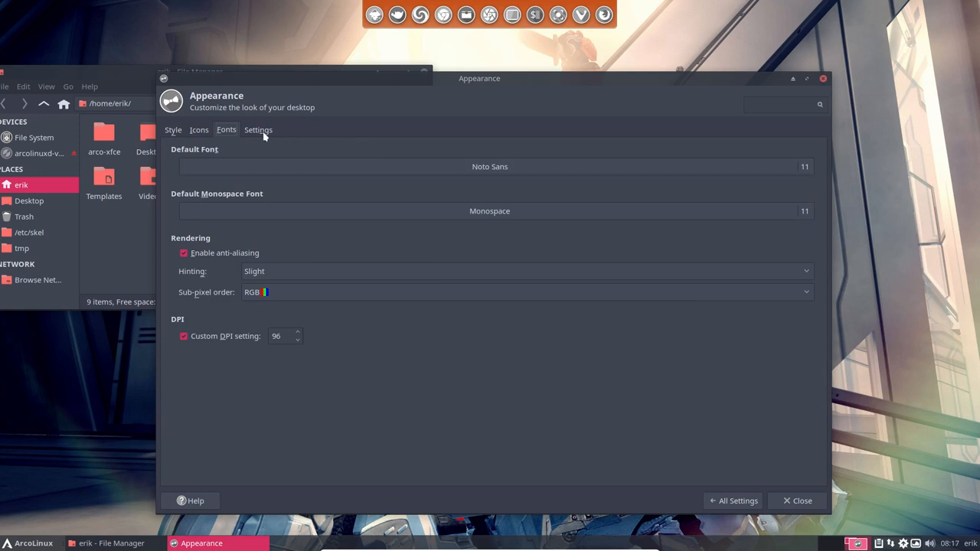
{"action": "left_click", "coordinate": [258, 130]}
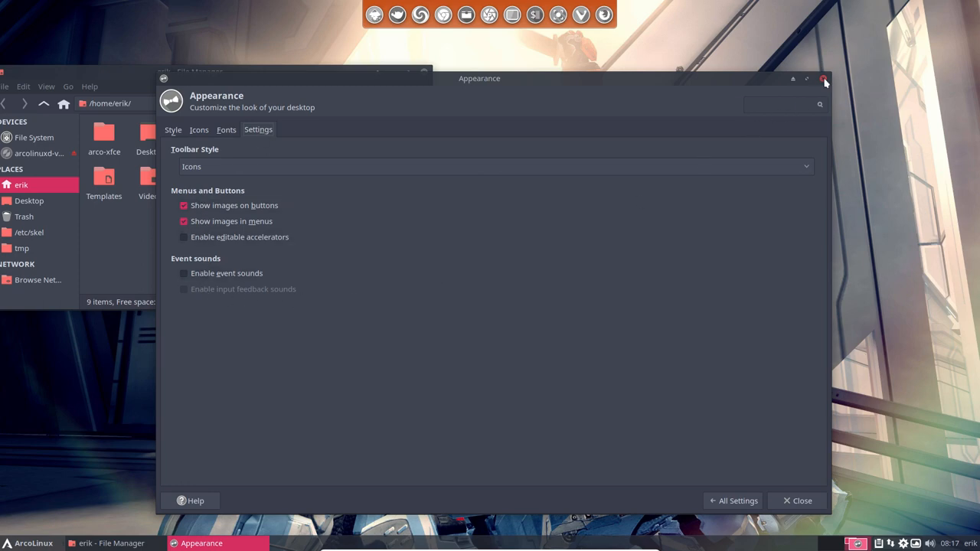
{"action": "left_click", "coordinate": [826, 78]}
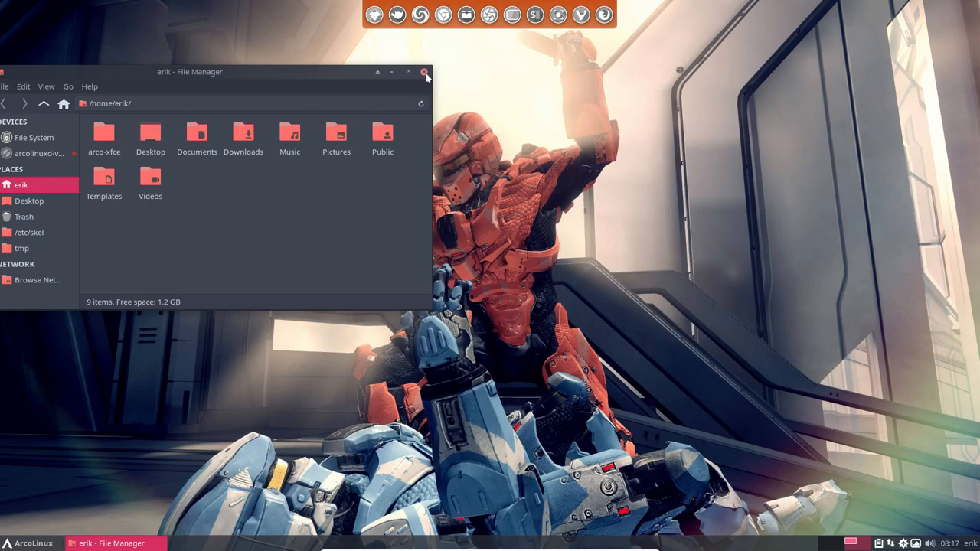
- Launch Conky Manager from Settings and run conky/AUR-Nemesis.conkyrc on the desktop
{"action": "left_click", "coordinate": [23, 540]}
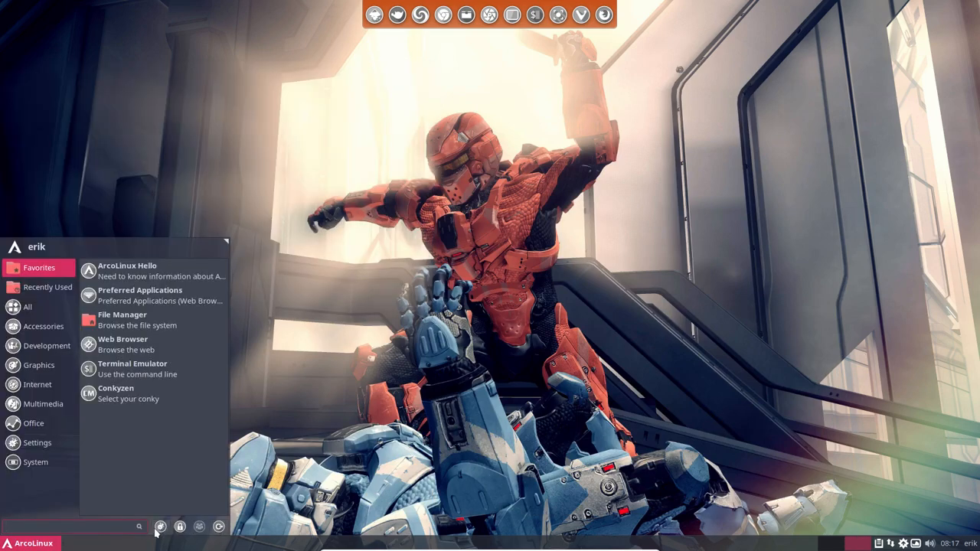
{"action": "left_click", "coordinate": [36, 443]}
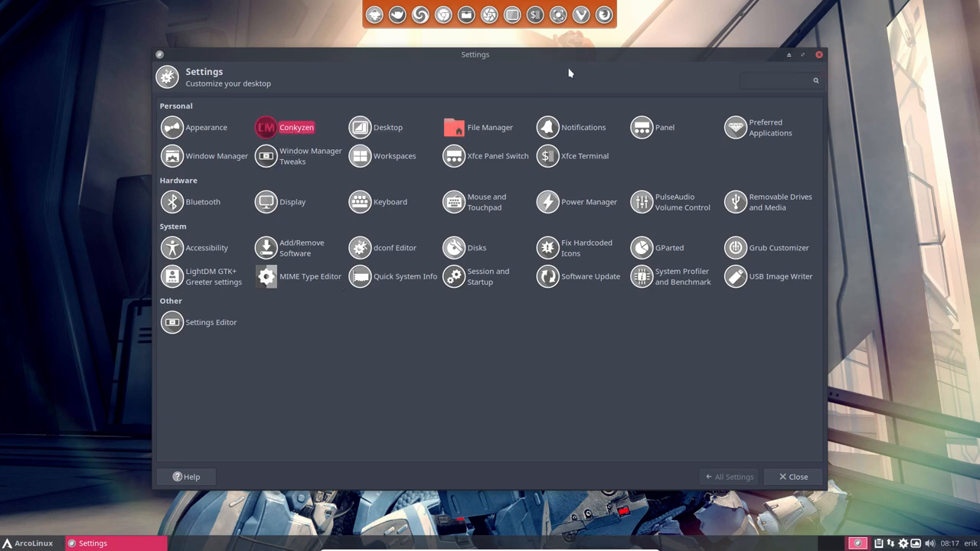
{"action": "left_click", "coordinate": [296, 127]}
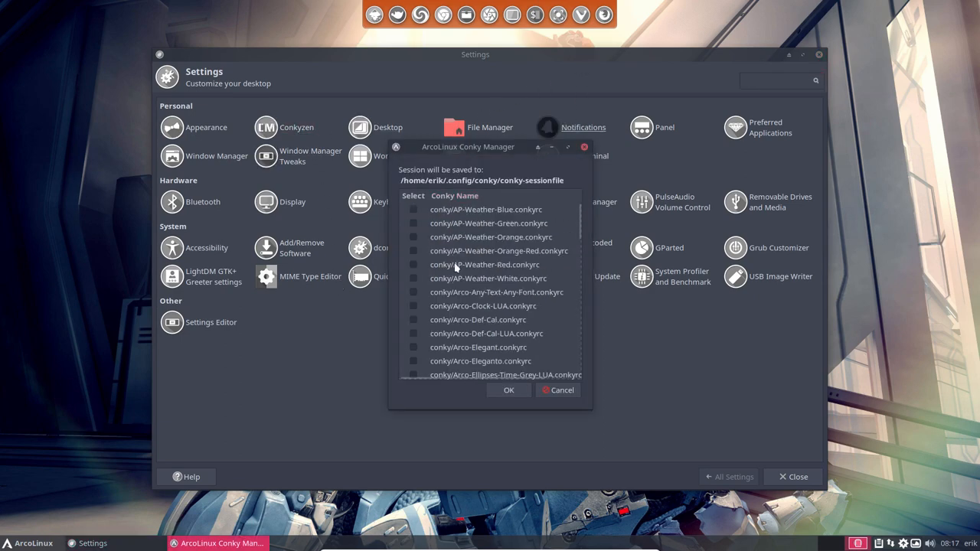
{"action": "scroll", "scroll_direction": "down", "scroll_amount": 3}
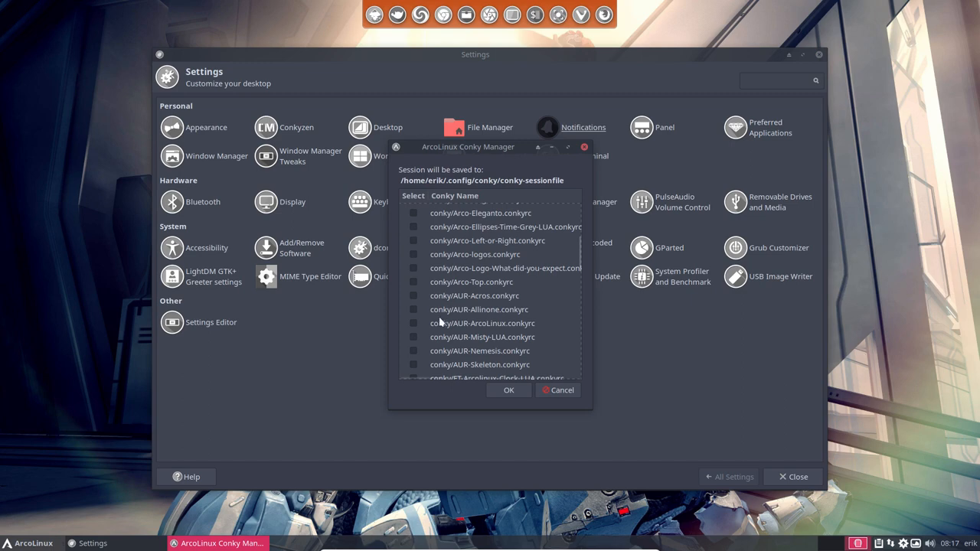
{"action": "left_click", "coordinate": [414, 350]}
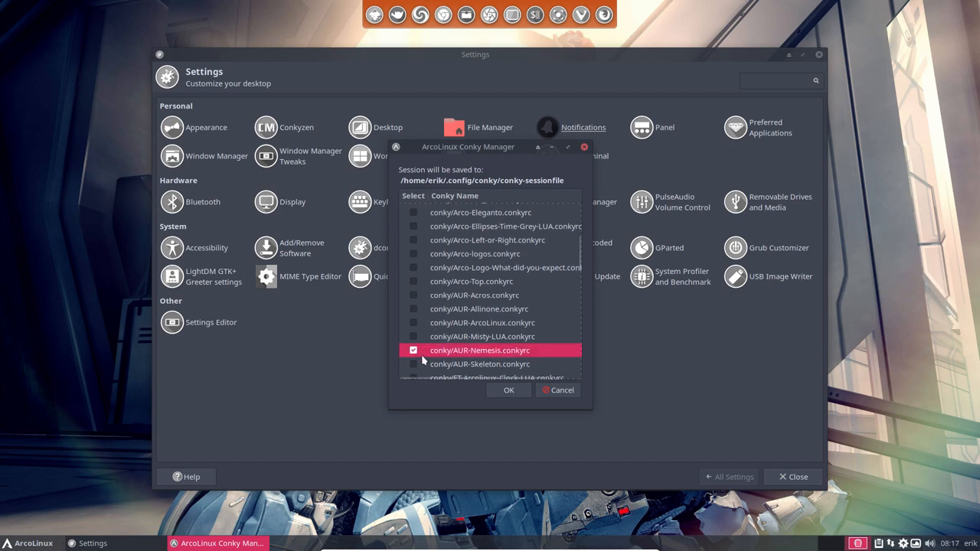
{"action": "left_click", "coordinate": [509, 390]}
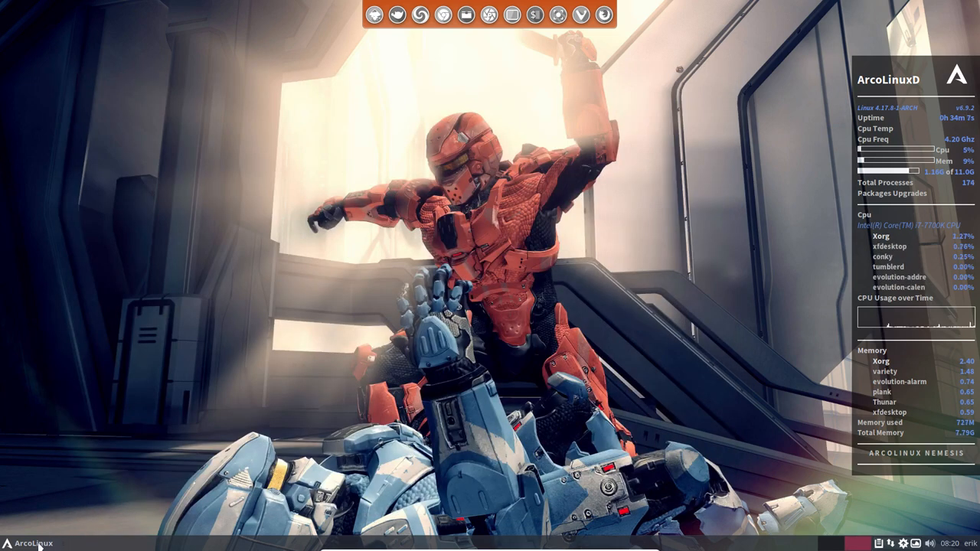
- Search the Whisker menu for 'gpic' to launch the Gpick colour picker
{"action": "type", "text": "gpic"}
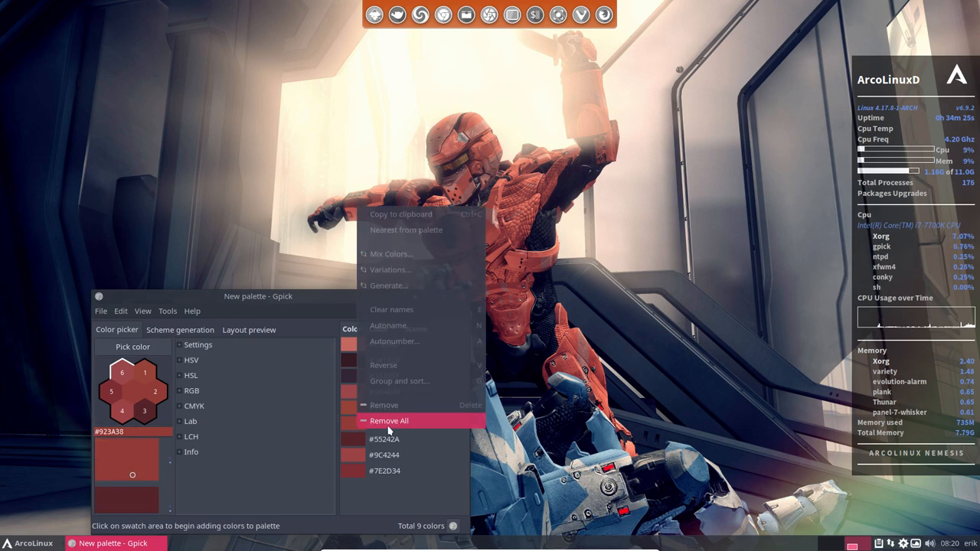
- Clear the palette with Remove All, keep four reds including #833439, then close Gpick
{"action": "left_click", "coordinate": [389, 421]}
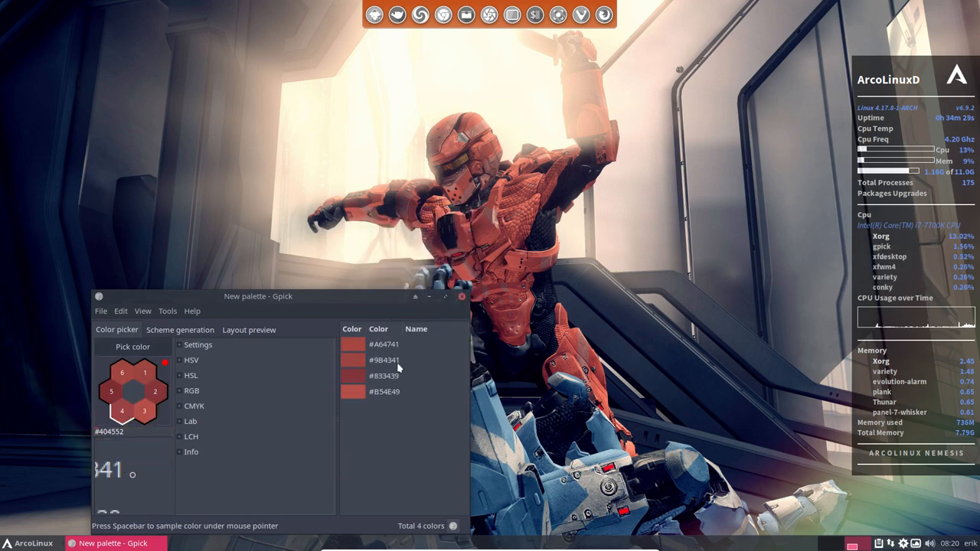
{"action": "right_click", "coordinate": [383, 360]}
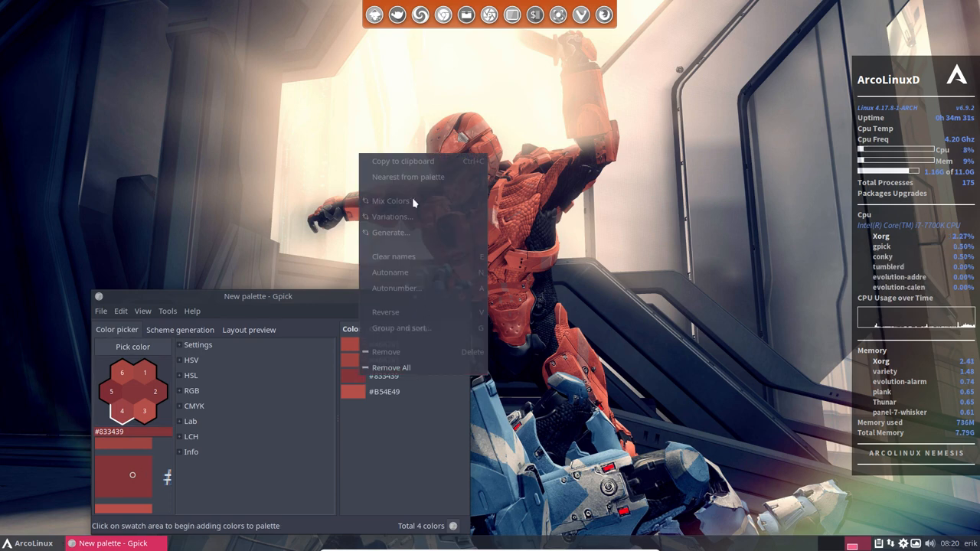
{"action": "left_click", "coordinate": [386, 376]}
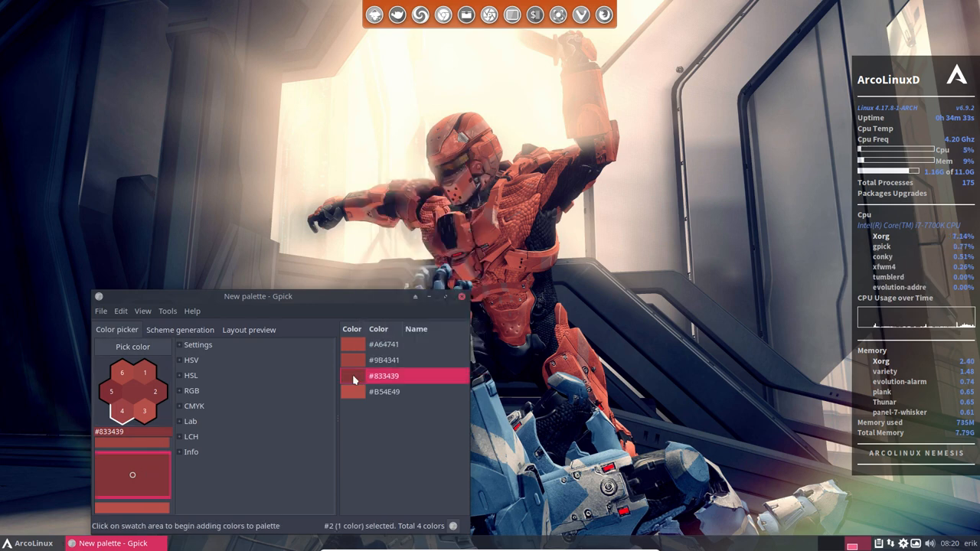
{"action": "right_click", "coordinate": [386, 375]}
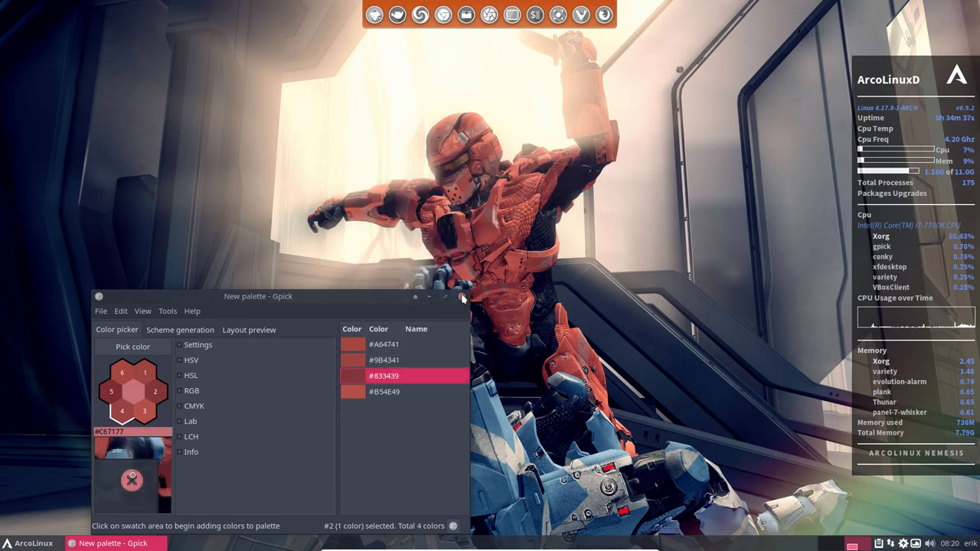
{"action": "left_click", "coordinate": [462, 297]}
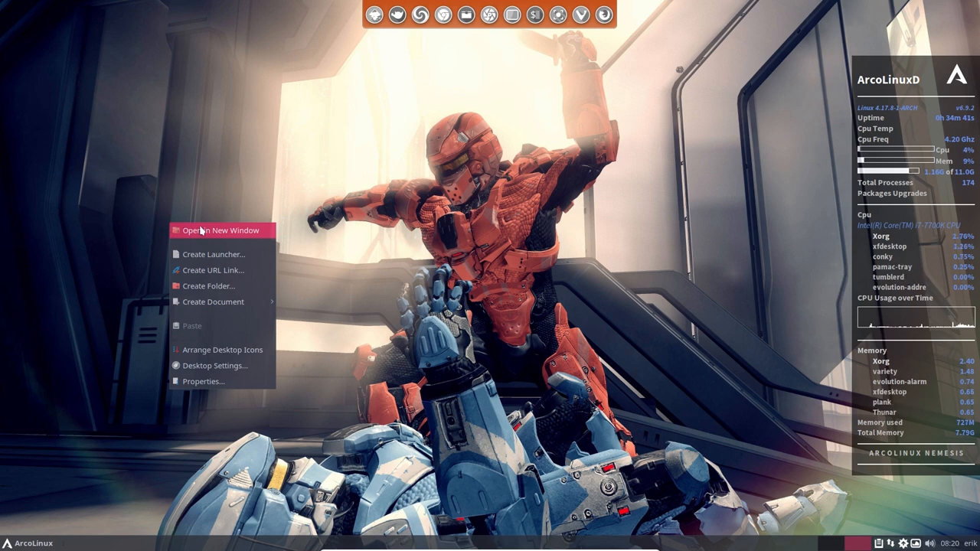
- Browse from Desktop to ~/.config/conky and open AUR-Nemesis.conkyrc in Sublime Text
{"action": "left_click", "coordinate": [221, 230]}
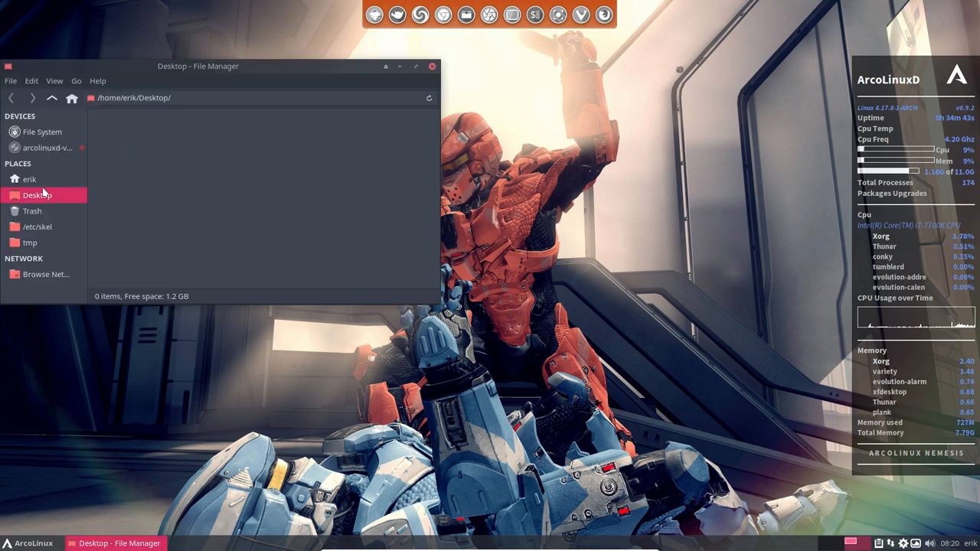
{"action": "left_click", "coordinate": [28, 179]}
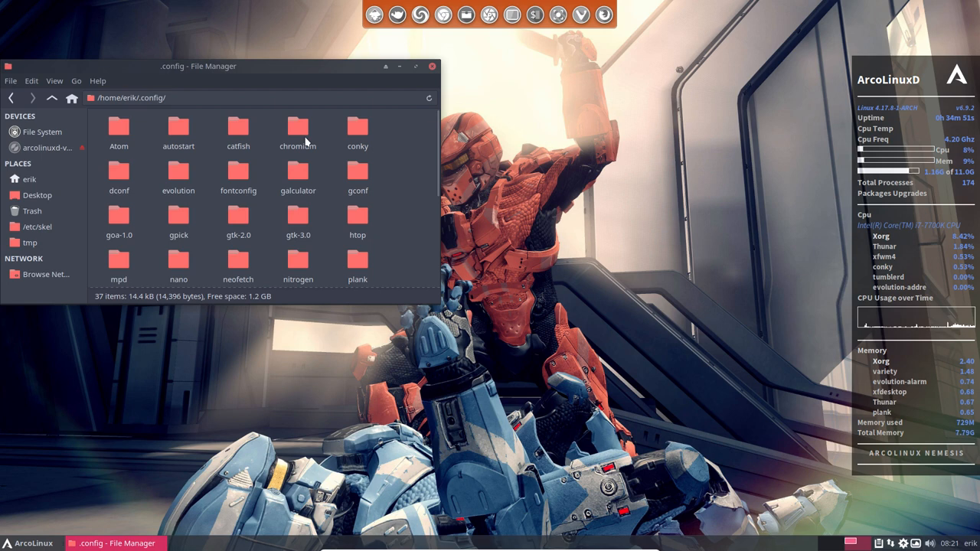
{"action": "mouse_move", "coordinate": [294, 203]}
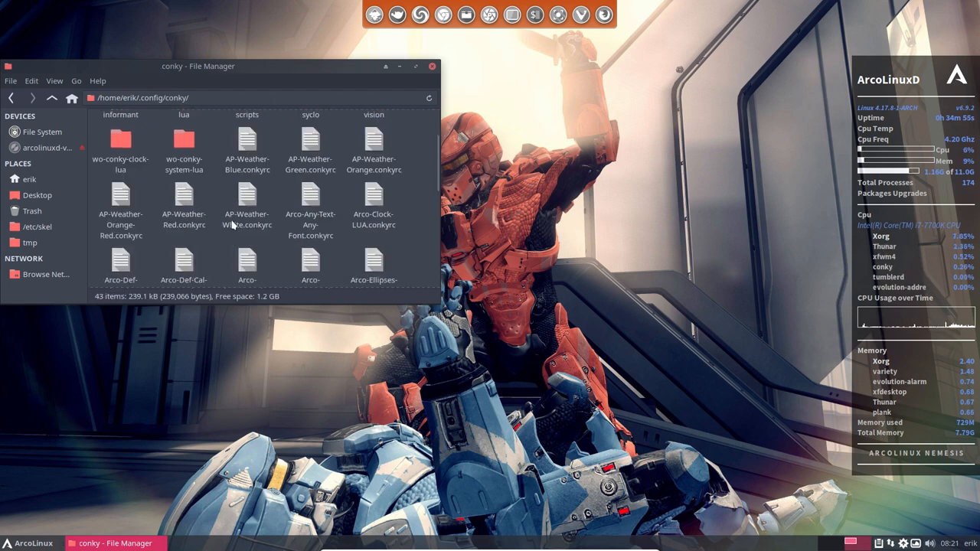
{"action": "scroll", "scroll_direction": "down", "scroll_amount": 3}
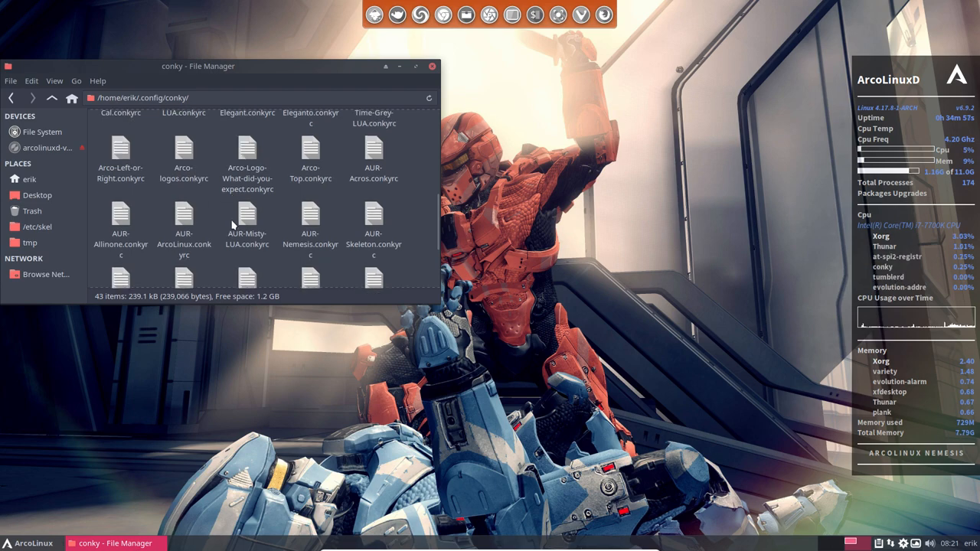
{"action": "scroll", "scroll_direction": "down", "scroll_amount": 3}
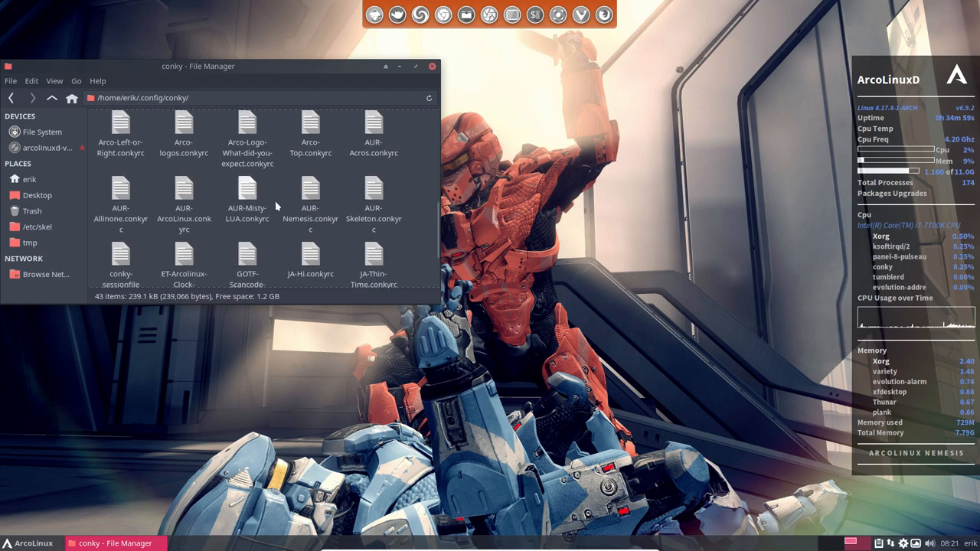
{"action": "double_click", "coordinate": [310, 196]}
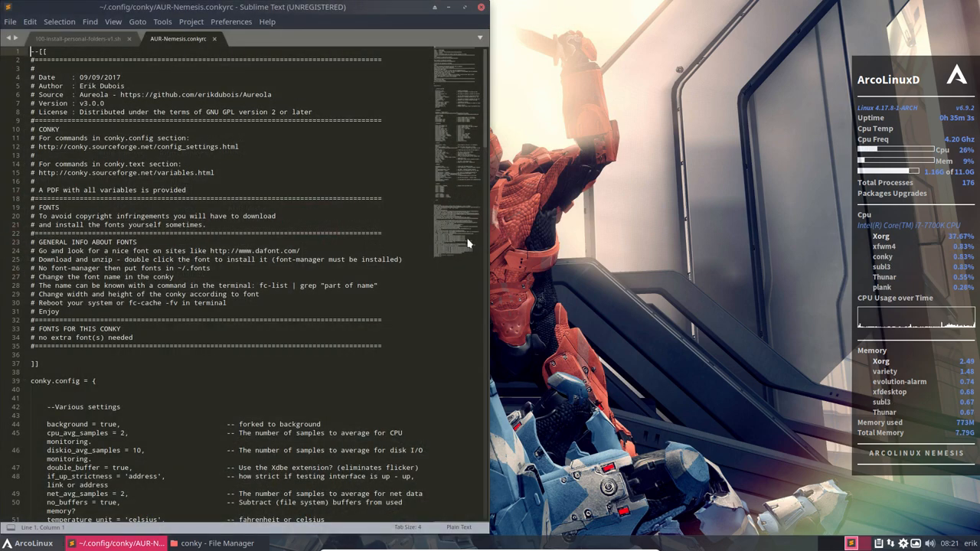
{"action": "mouse_move", "coordinate": [488, 243]}
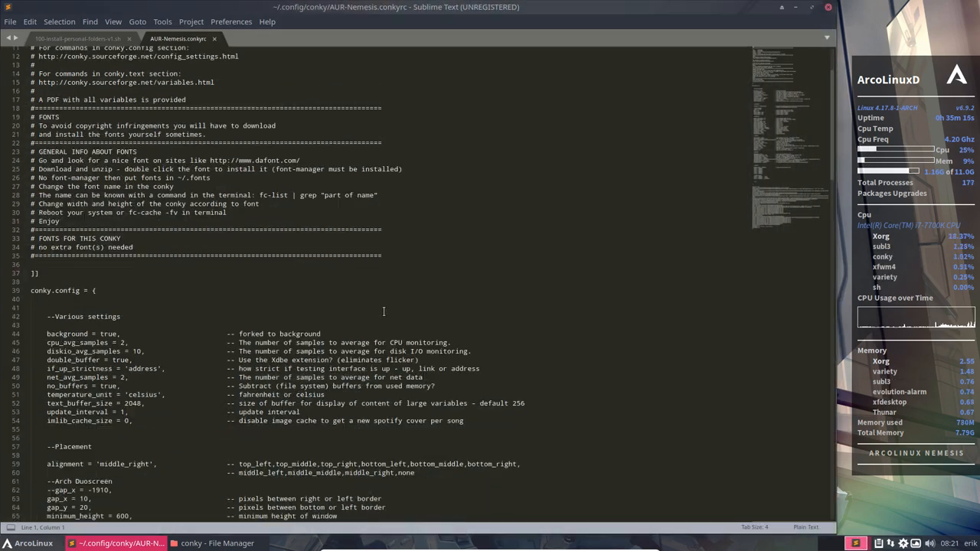
- Scroll the Nemesis conkyrc down to its window and colour settings
{"action": "scroll", "scroll_direction": "down", "scroll_amount": 3}
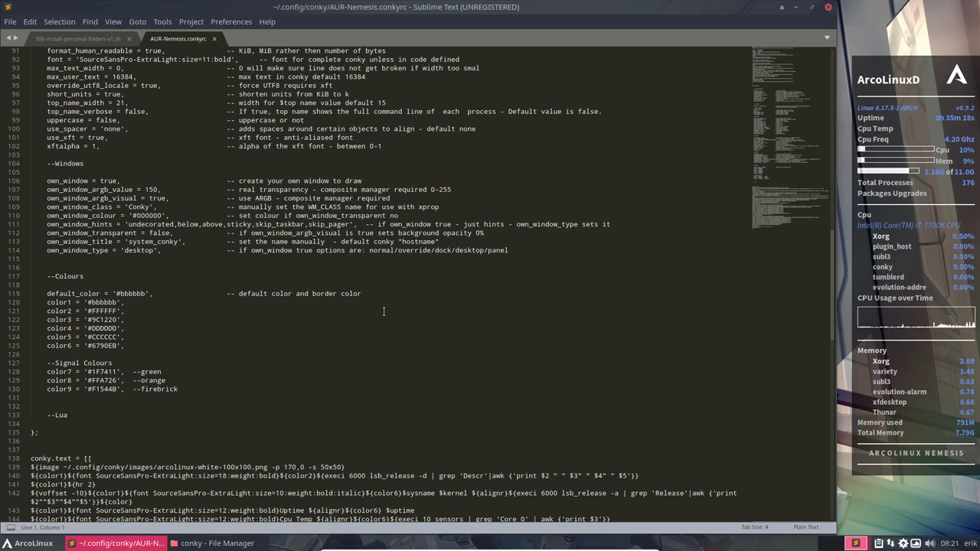
{"action": "mouse_move", "coordinate": [133, 346]}
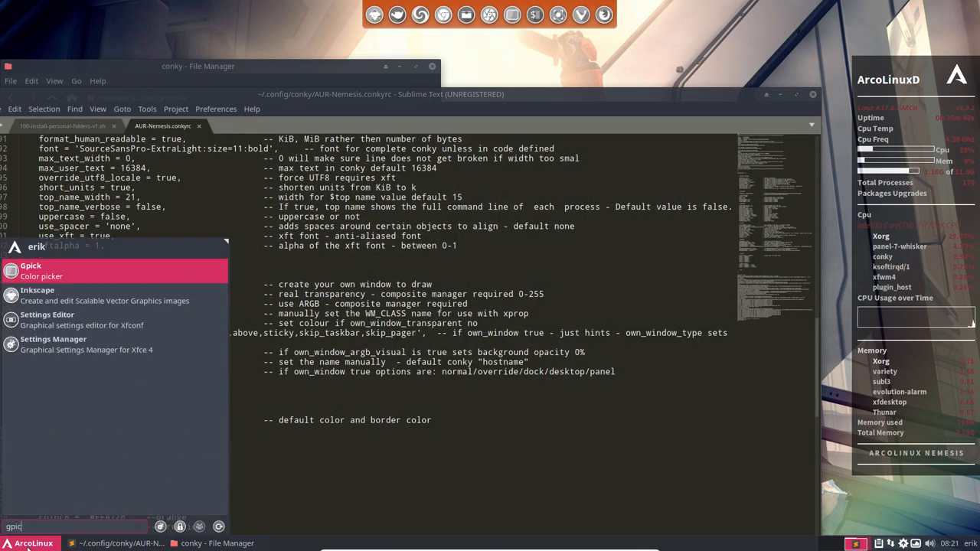
- Reopen Gpick with its four red colours and switch to Scheme generation
{"action": "left_click", "coordinate": [31, 270]}
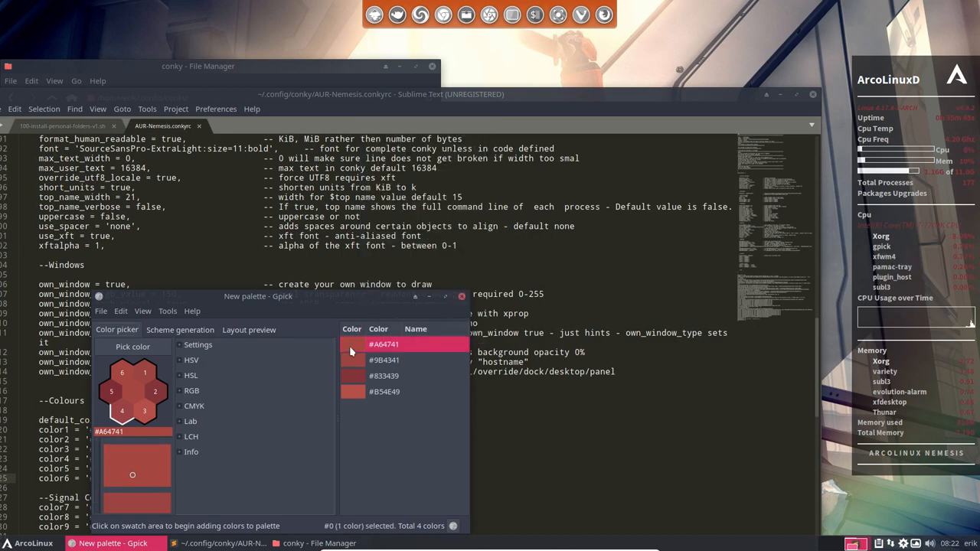
{"action": "right_click", "coordinate": [382, 344]}
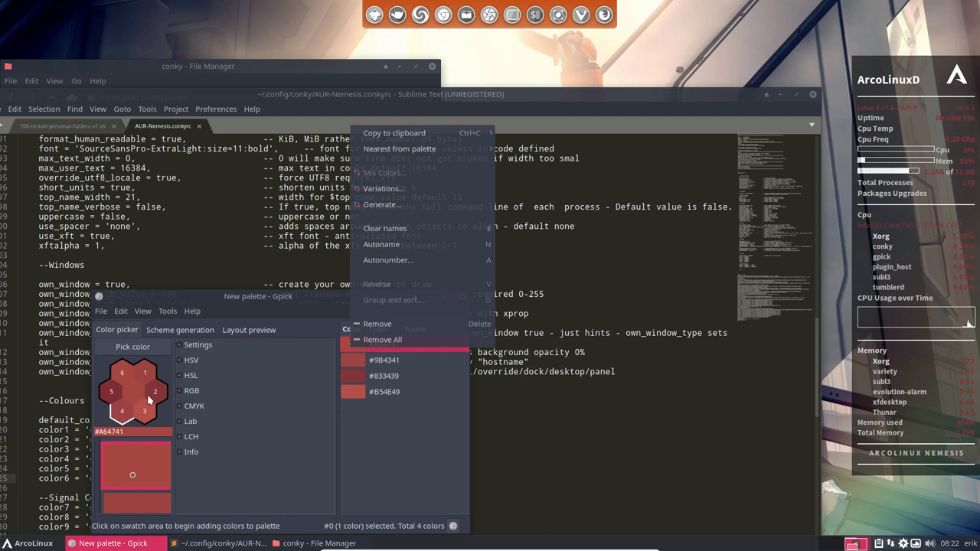
{"action": "left_click", "coordinate": [180, 330]}
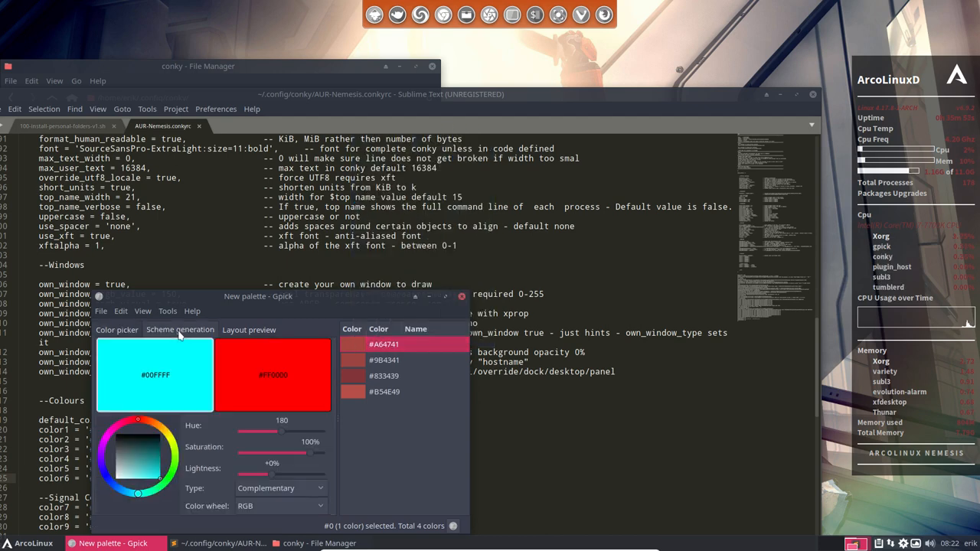
- Shift the scheme hue, add the orange #FF5200 to the palette and copy its hex code
{"action": "left_click", "coordinate": [138, 422]}
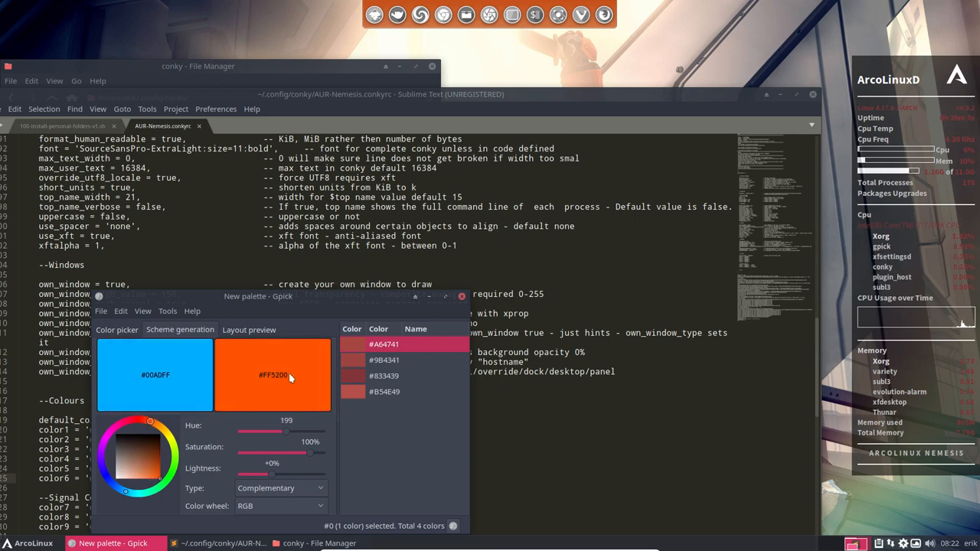
{"action": "left_click", "coordinate": [272, 376]}
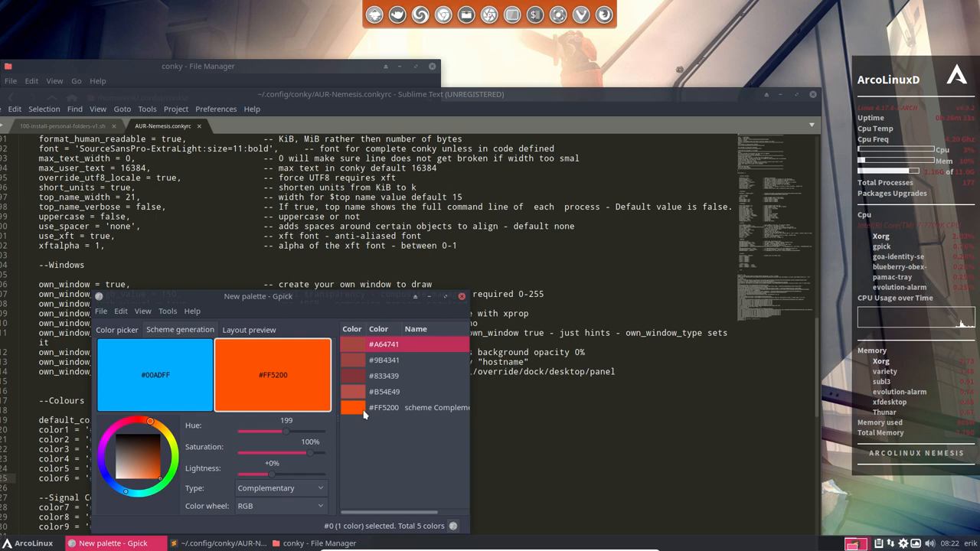
{"action": "left_click", "coordinate": [399, 407]}
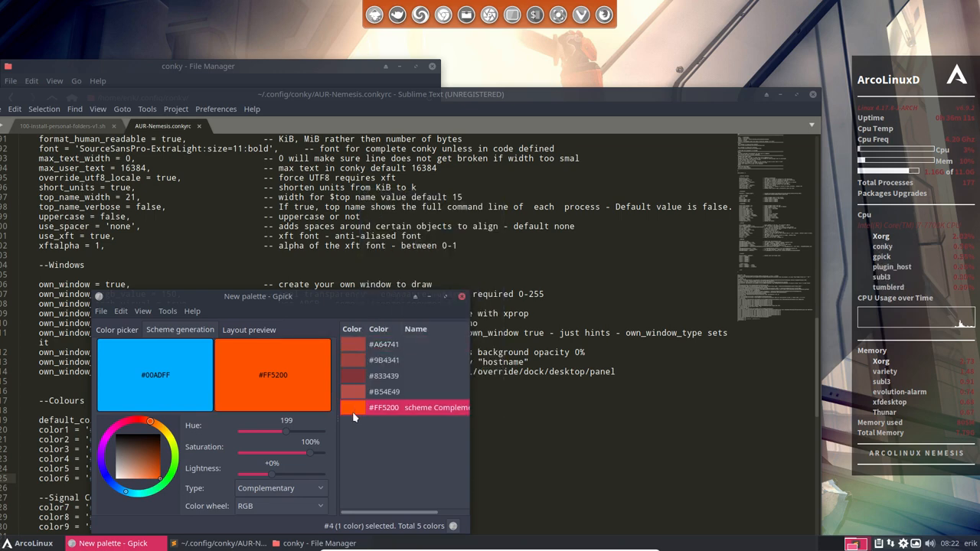
{"action": "right_click", "coordinate": [398, 407]}
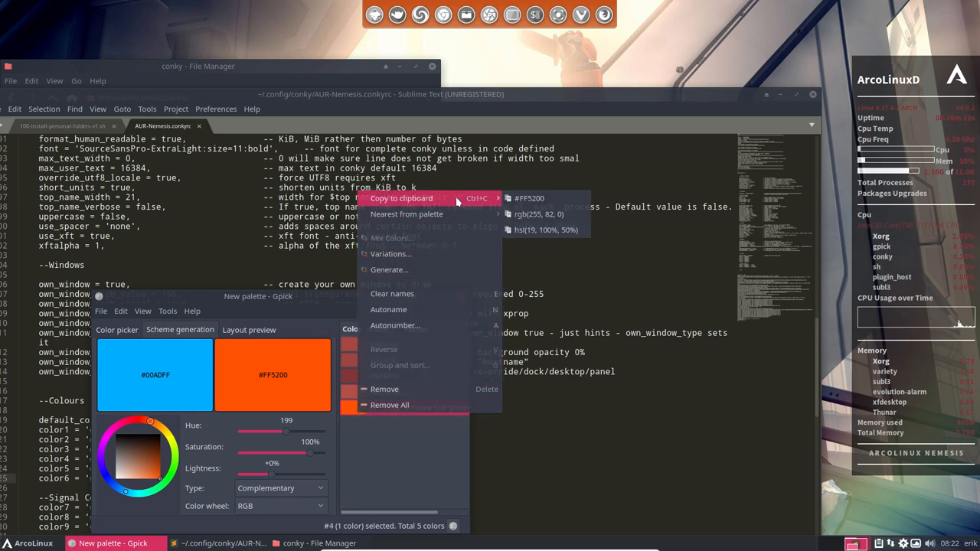
{"action": "left_click", "coordinate": [624, 383]}
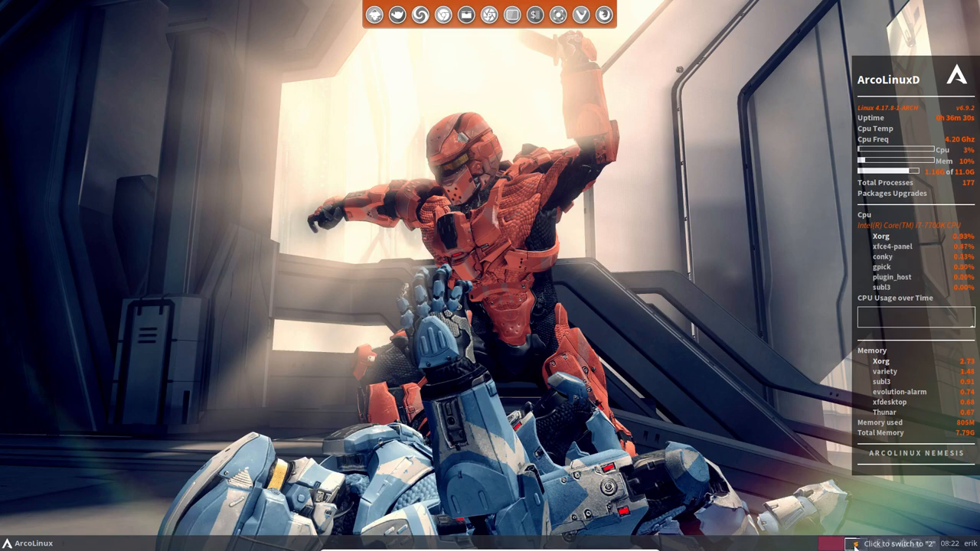
- Set color6 to 6790EB in the conkyrc so the conky turns blue, then close Thunar
{"action": "left_click", "coordinate": [853, 542]}
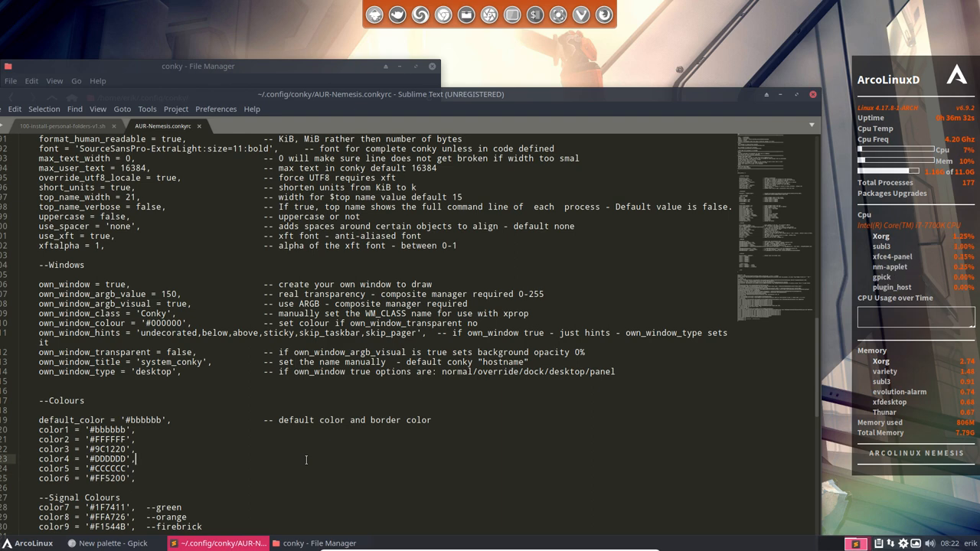
{"action": "type", "text": "6790EB"}
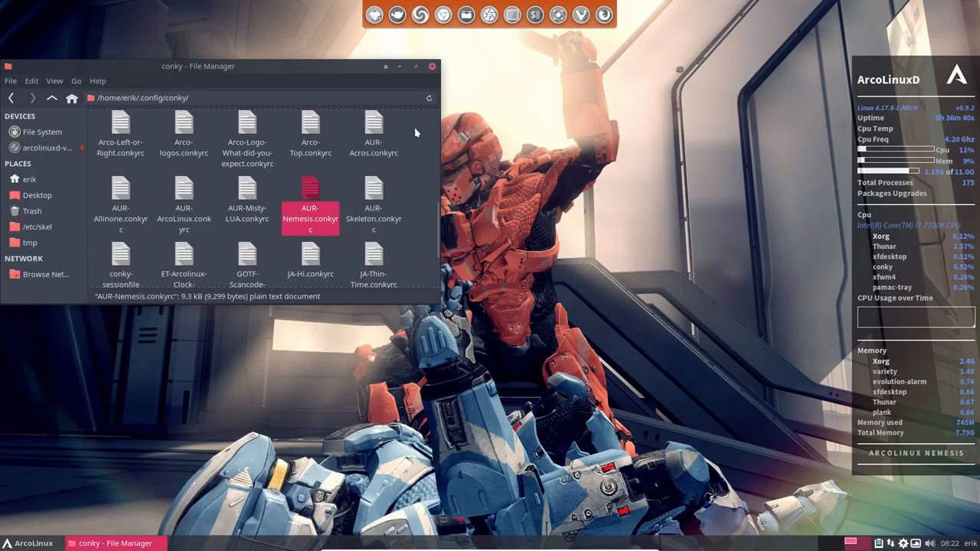
{"action": "left_click", "coordinate": [431, 66]}
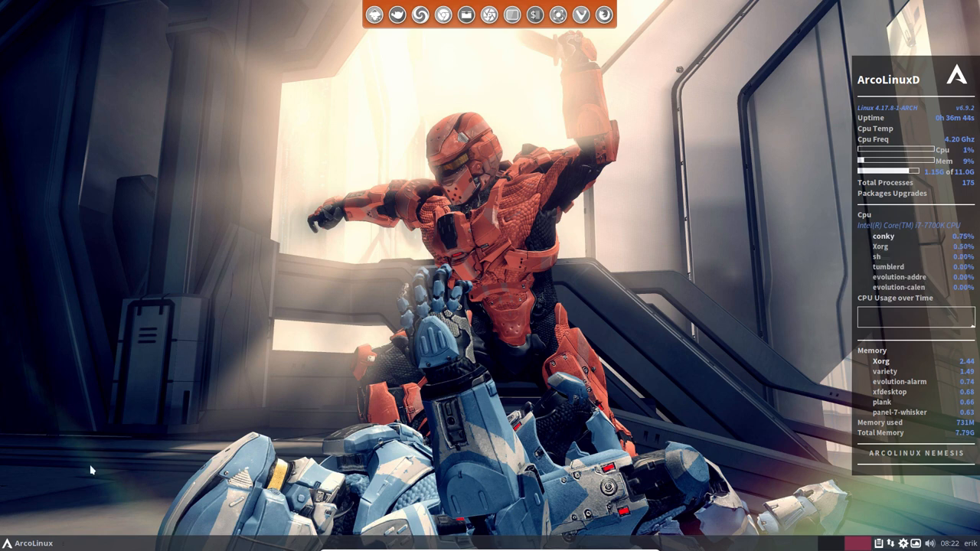
- Open the Xfce Settings Manager overview from the panel launcher
{"action": "left_click", "coordinate": [14, 541]}
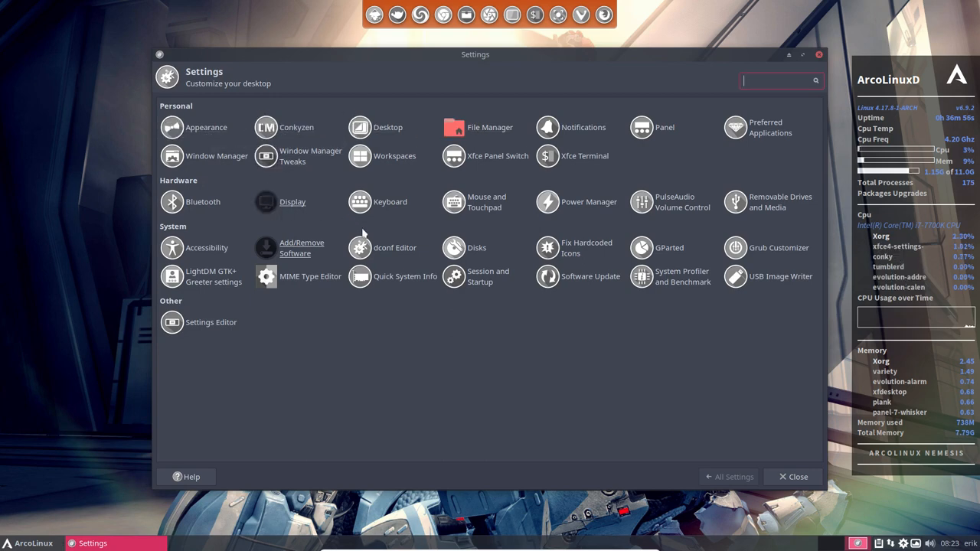
- Browse Appearance styles and icon themes, keep Surfn Luv Red, and close the window
{"action": "left_click", "coordinate": [170, 127]}
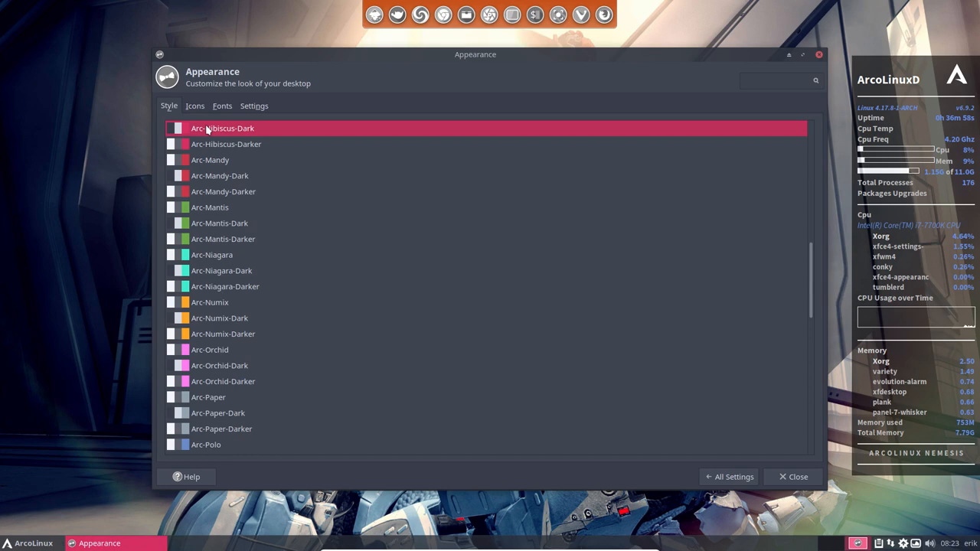
{"action": "left_click", "coordinate": [195, 106]}
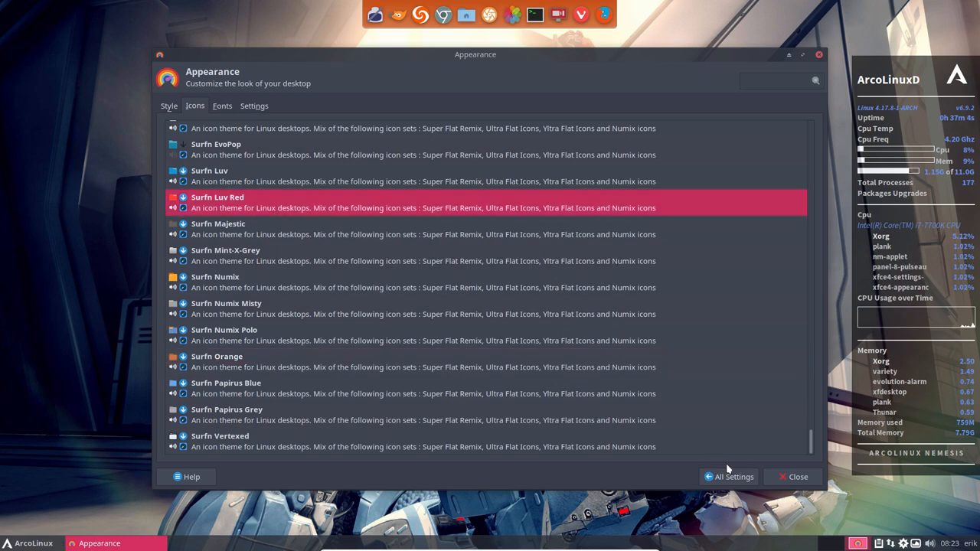
{"action": "left_click", "coordinate": [794, 477]}
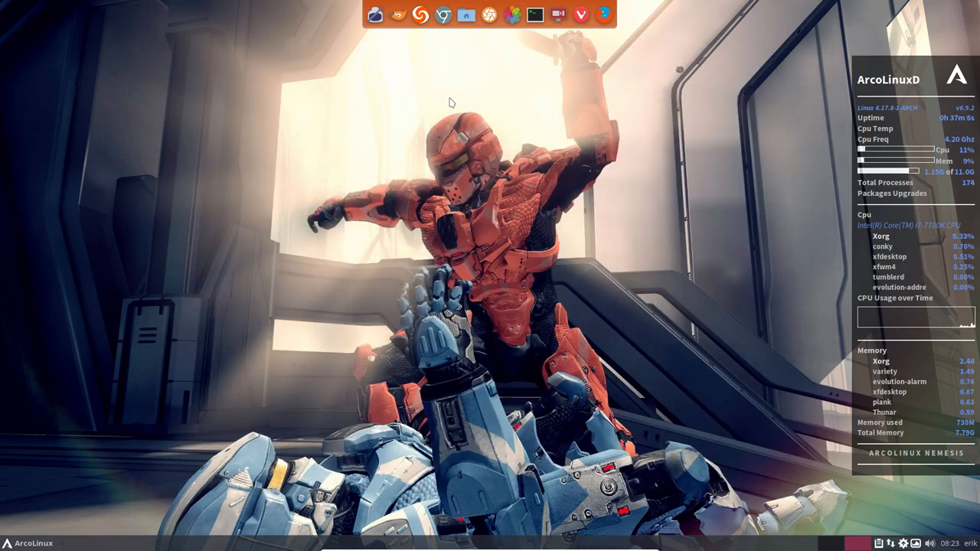
- Open the home folder from Plank, move and close it, then show the Whisker menu
{"action": "left_click", "coordinate": [479, 15]}
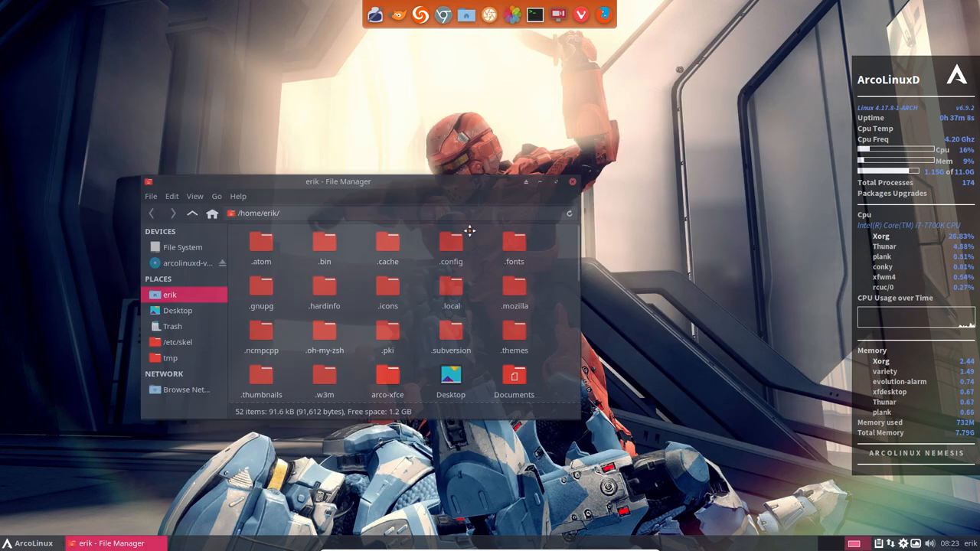
{"action": "left_click_drag", "start_coordinate": [338, 182], "coordinate": [452, 275]}
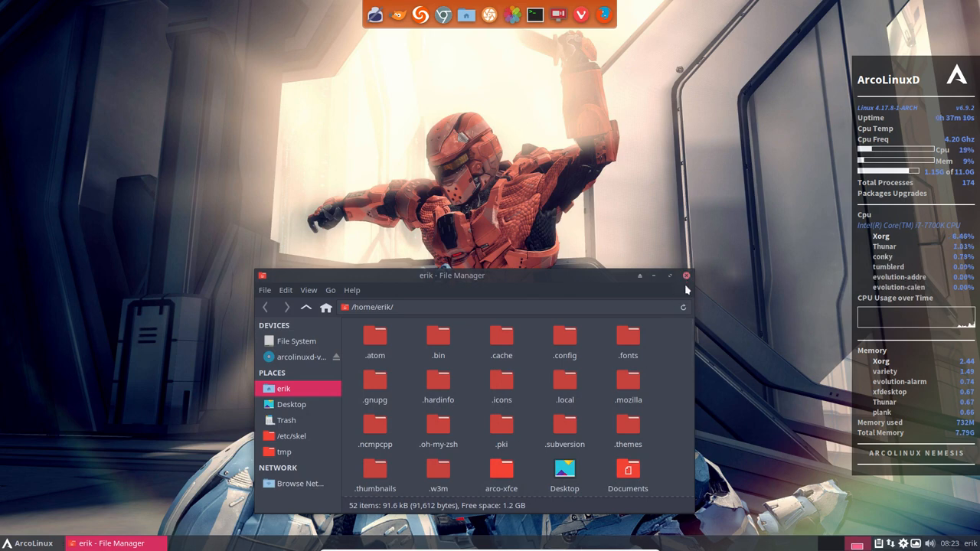
{"action": "left_click", "coordinate": [686, 275]}
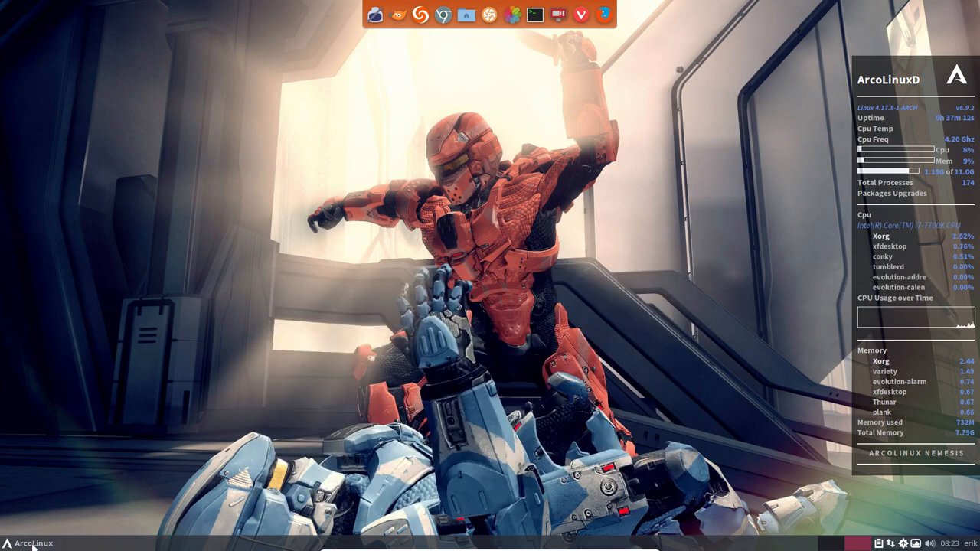
{"action": "left_click", "coordinate": [31, 541]}
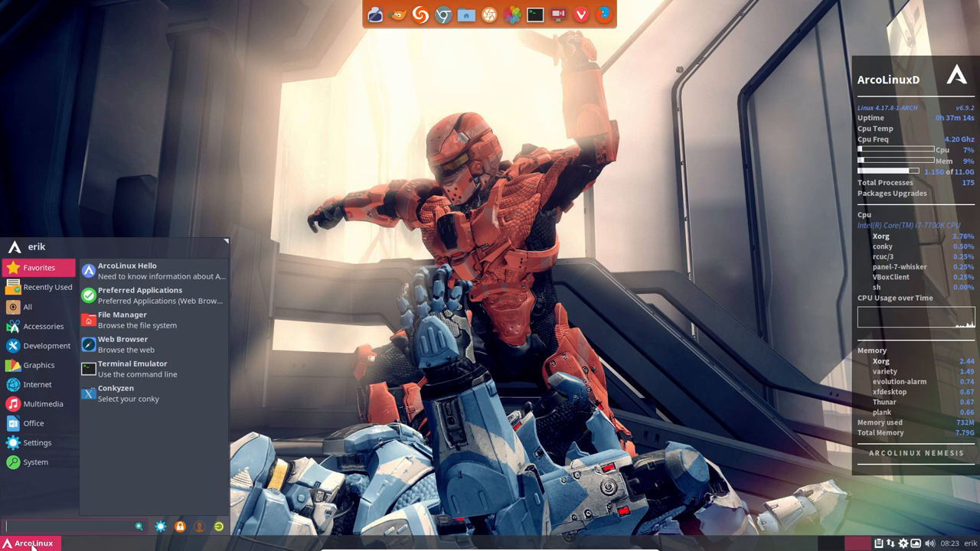